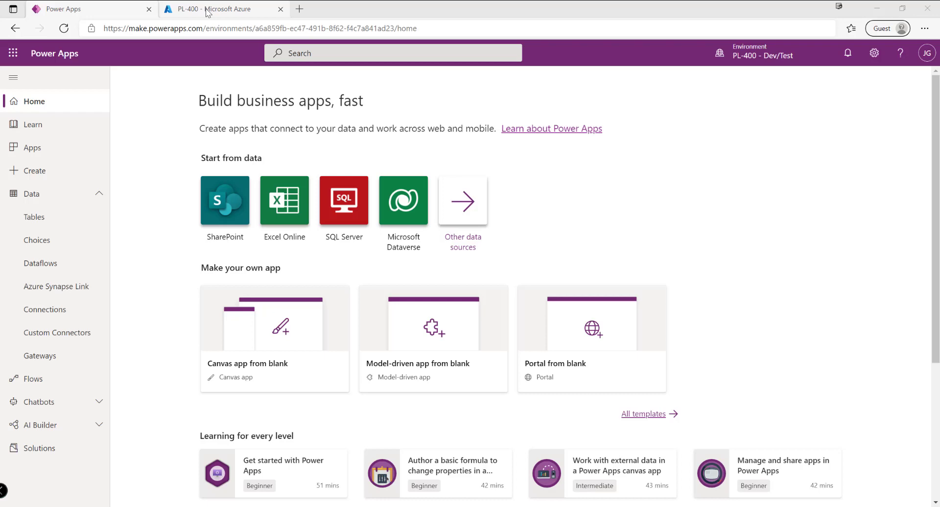
Step: Bring up the Create choices in the PL-400 resource group toolbar
left_click(222, 8)
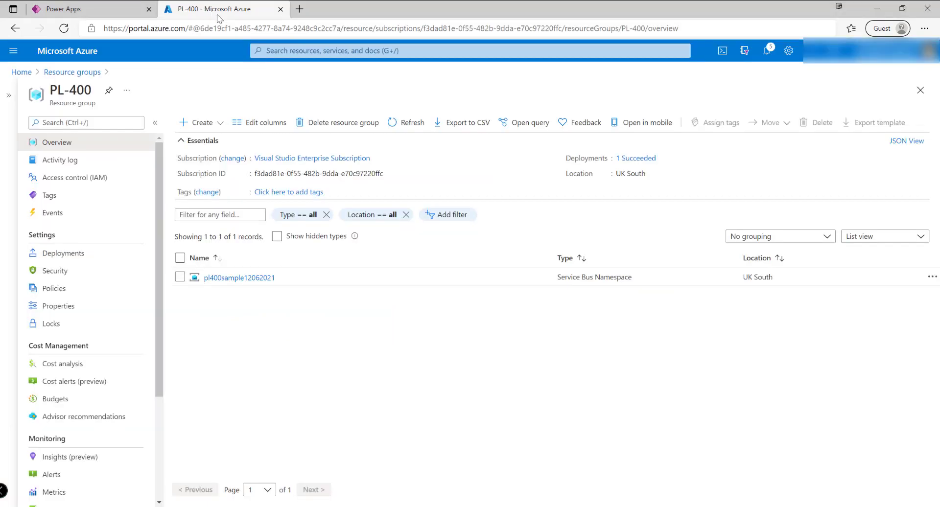
left_click(201, 123)
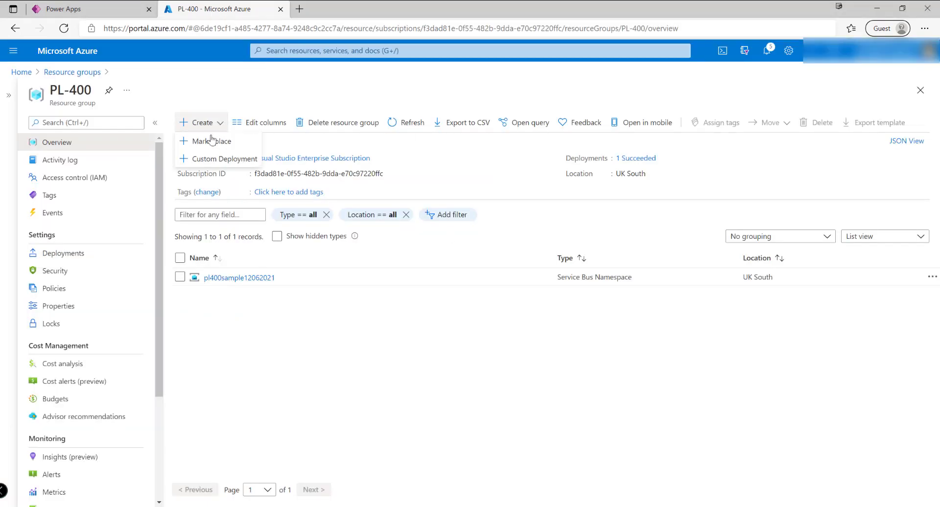
Step: Search the marketplace for Azure and begin creating a Function App
left_click(210, 141)
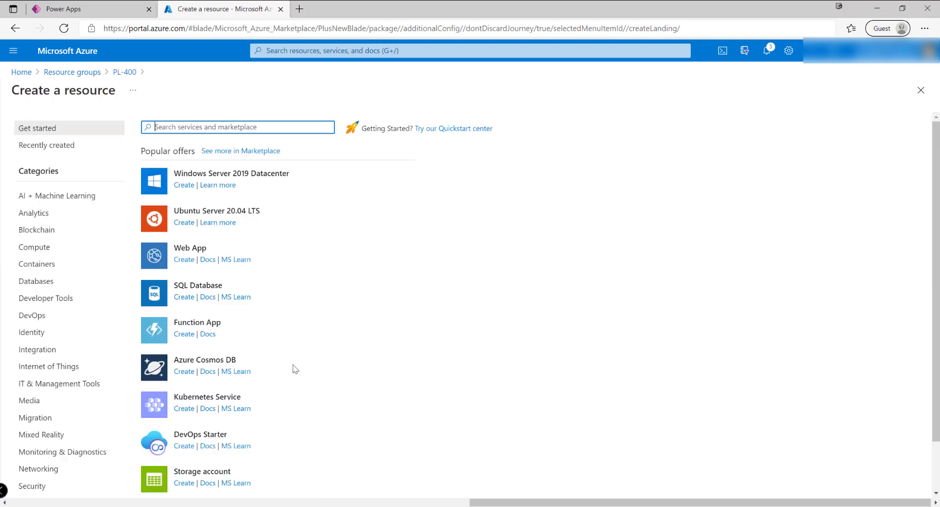
type("Azure")
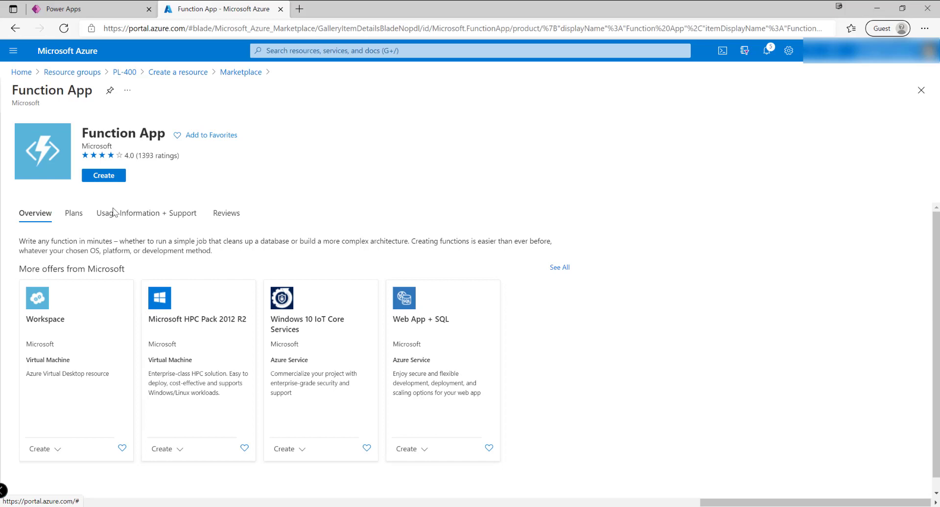
left_click(103, 176)
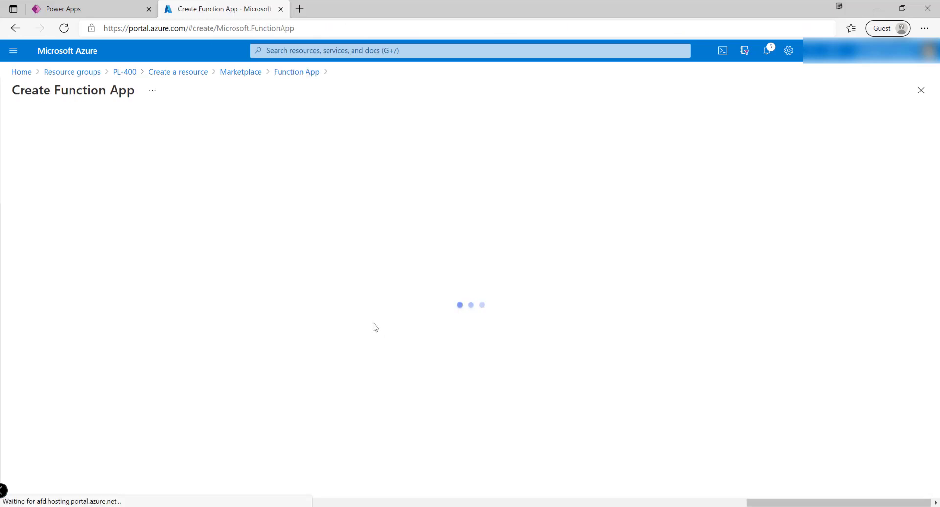
Step: Name the function app pl400sample12062021 with .NET 3.1 runtime in UK South
left_click(275, 310)
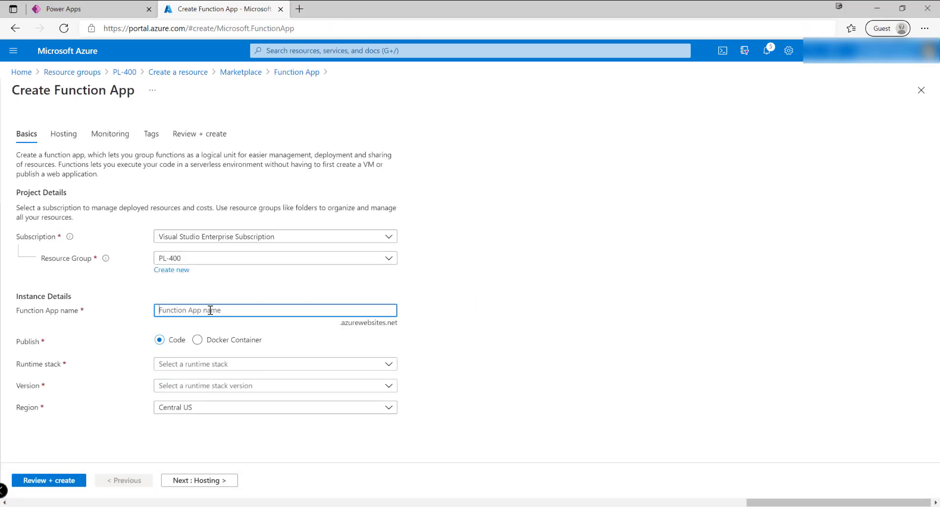
type("pl400sample12062021")
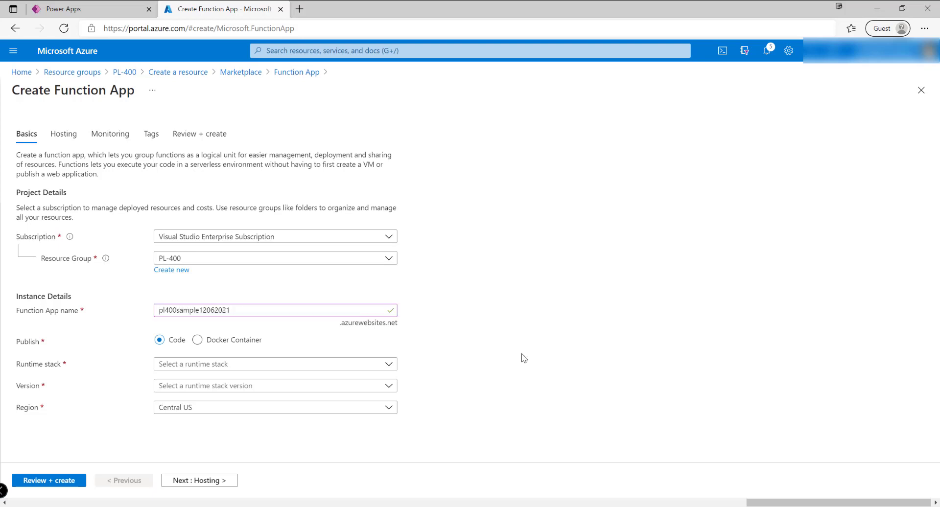
left_click(276, 364)
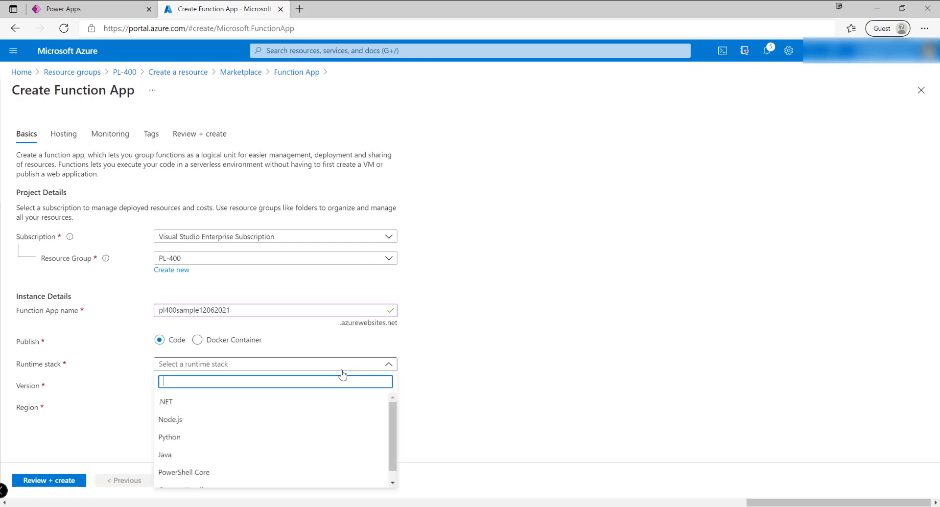
mouse_move(189, 411)
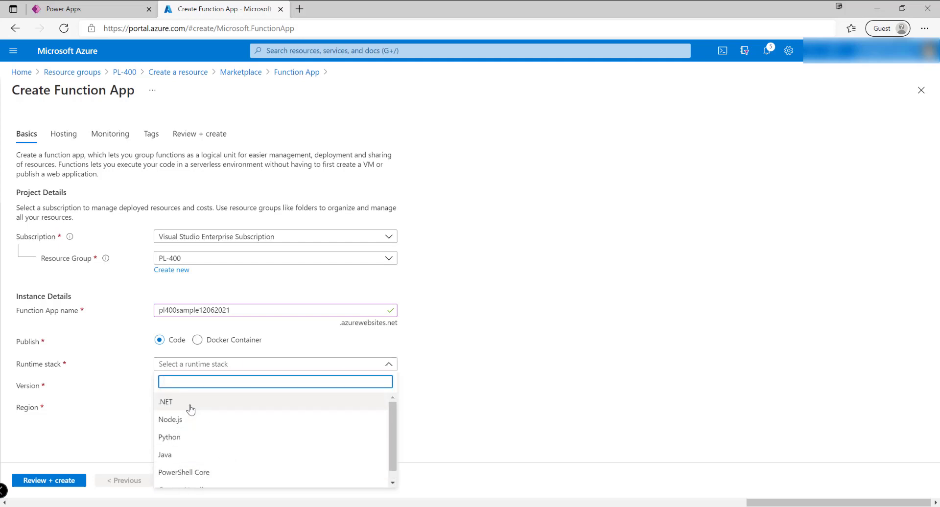
left_click(166, 402)
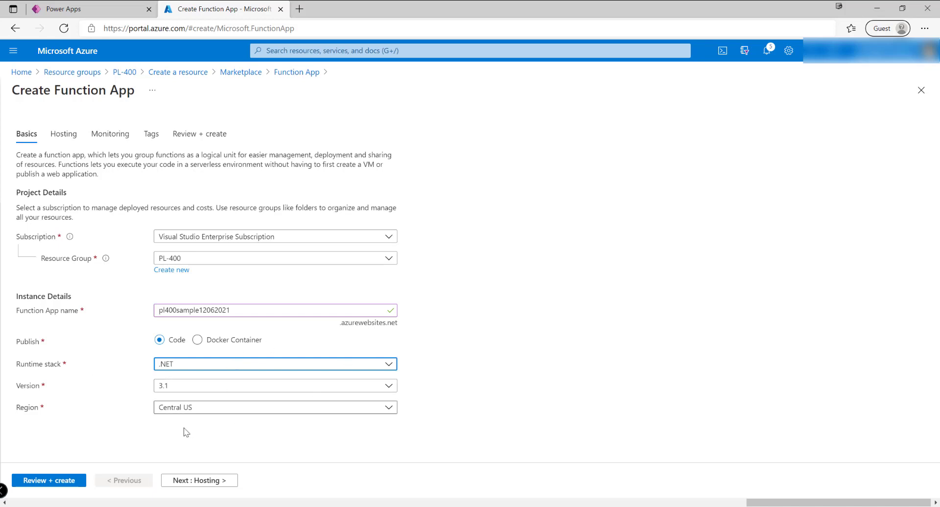
left_click(275, 407)
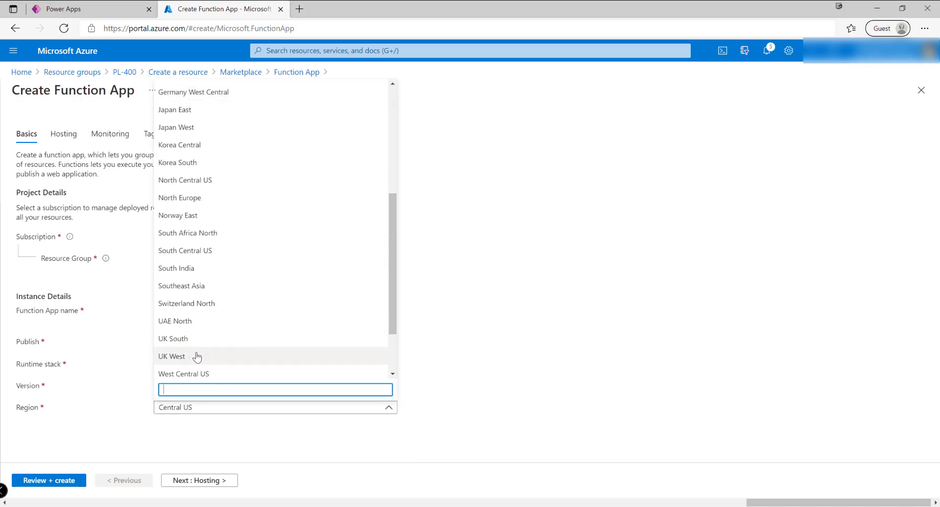
left_click(172, 339)
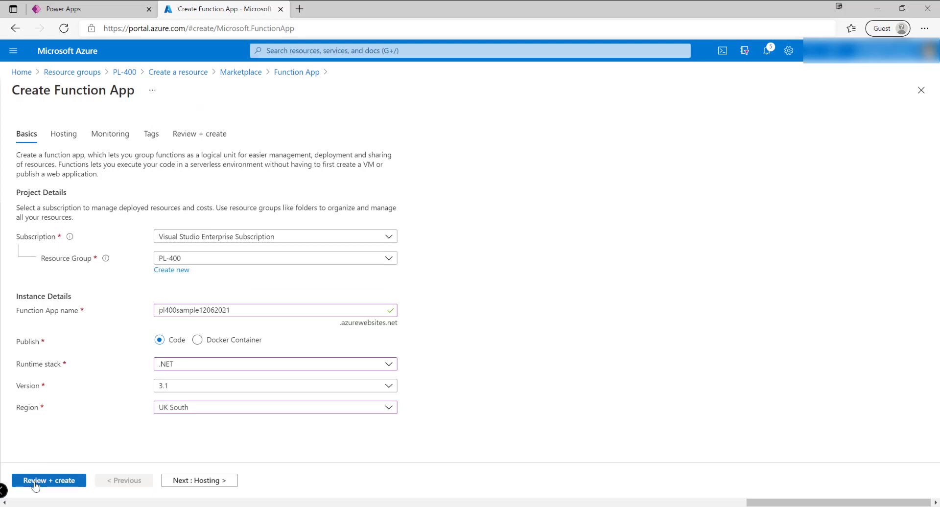
Step: Review, create the function app and refresh the deployment status until it completes
left_click(36, 479)
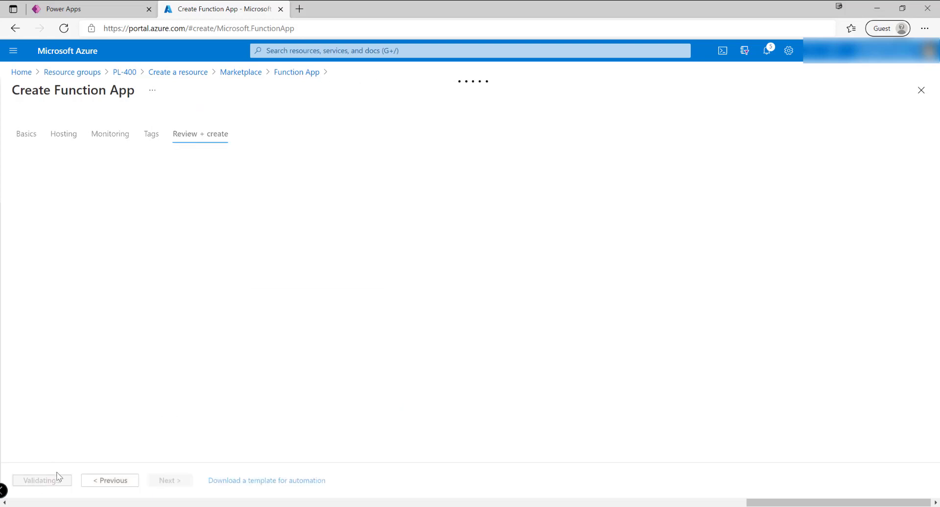
mouse_move(57, 426)
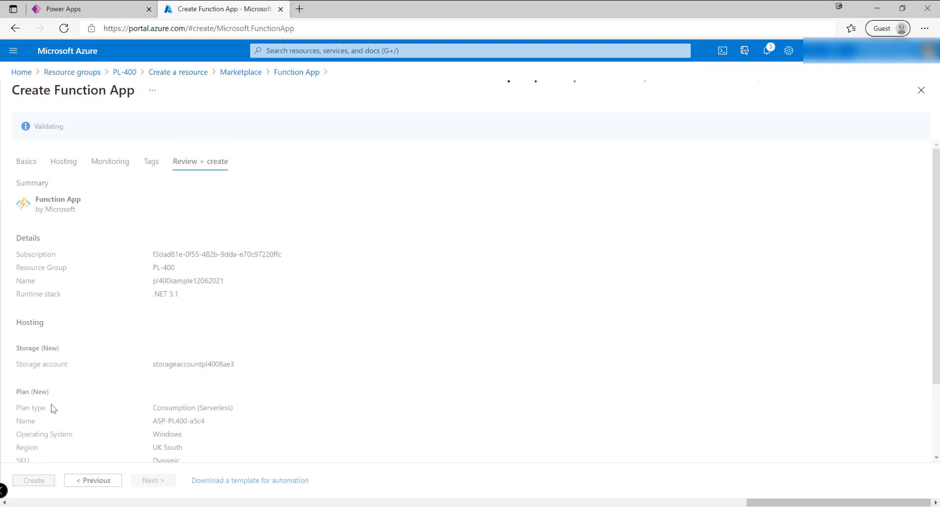
left_click(34, 480)
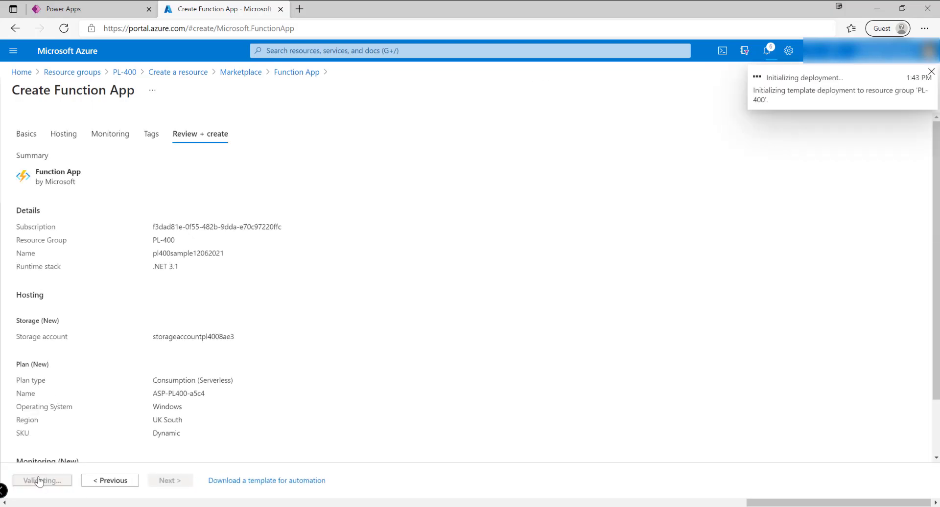
left_click(41, 481)
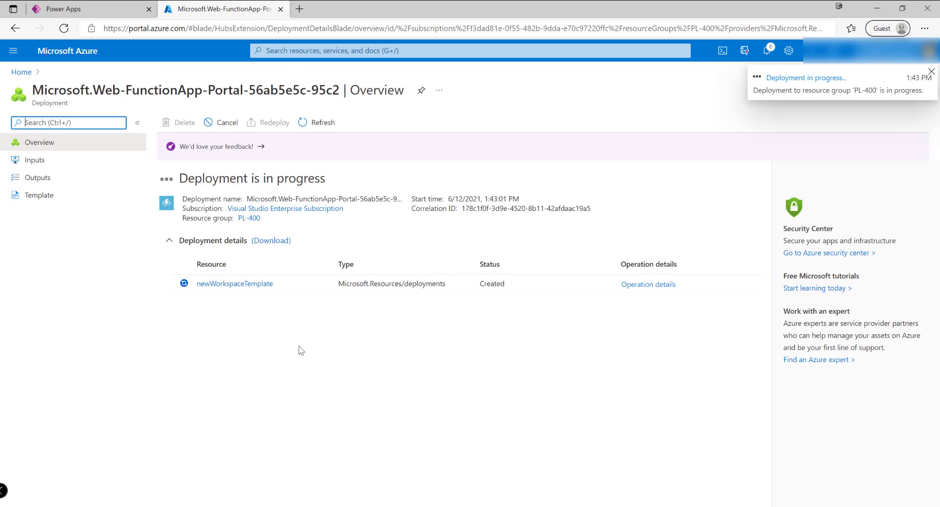
mouse_move(264, 335)
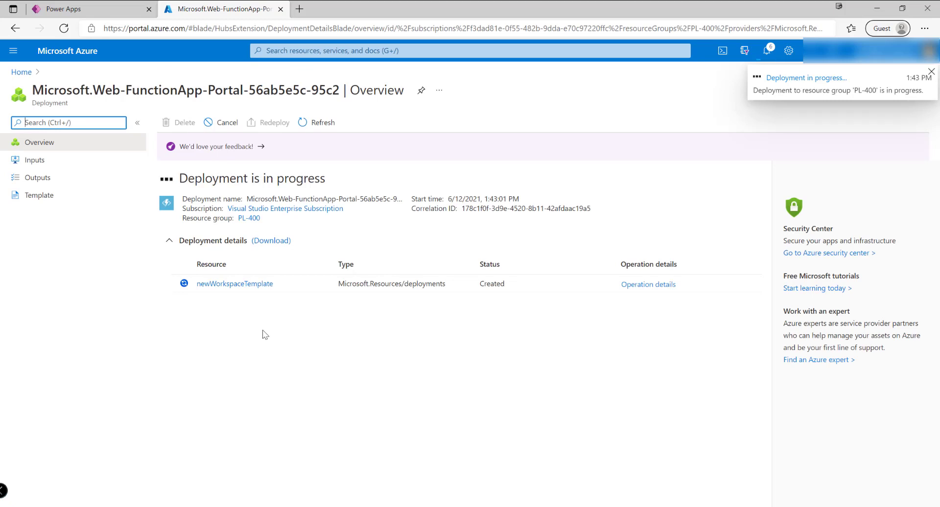
left_click(930, 71)
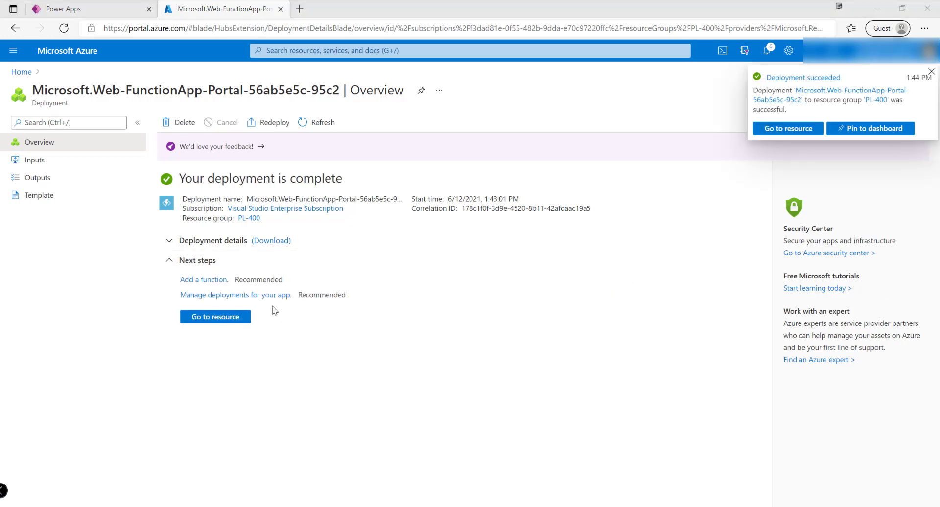
Step: Go to the newly deployed pl400sample12062021 Function App's Overview page
left_click(215, 317)
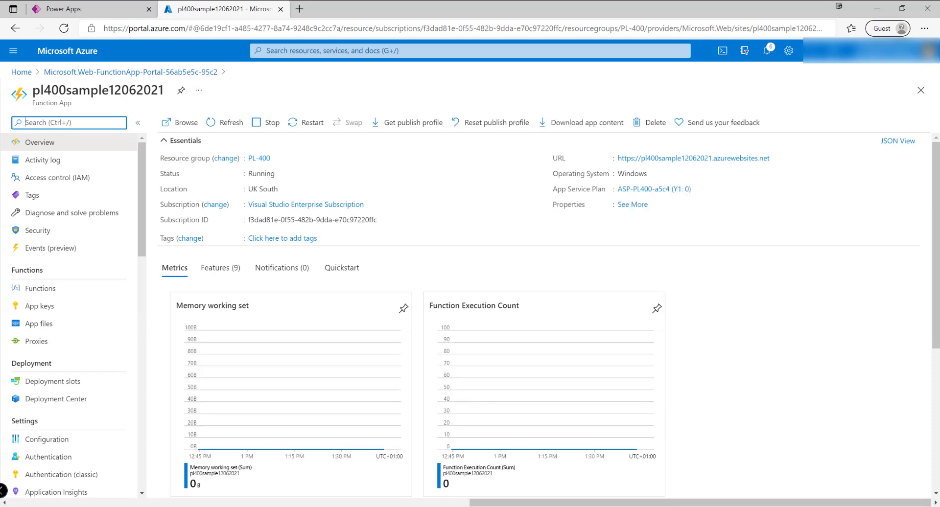
mouse_move(340, 312)
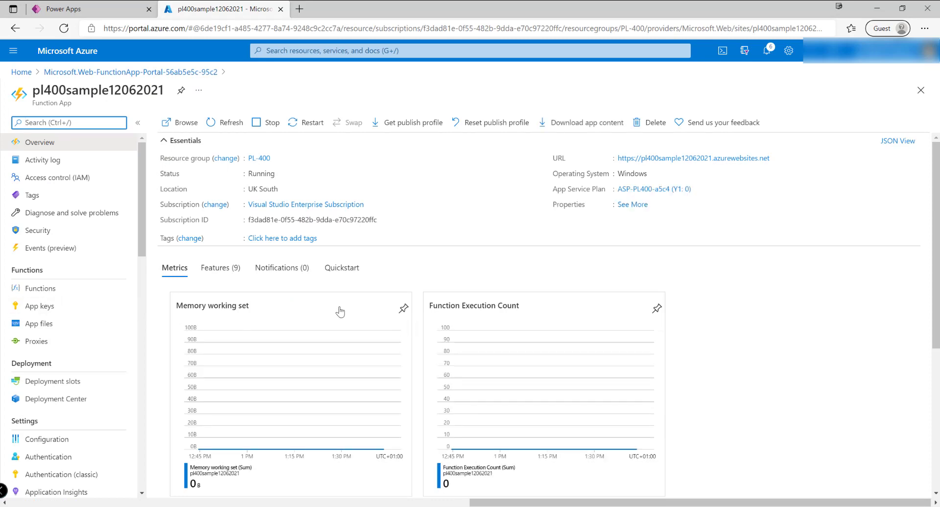
mouse_move(331, 306)
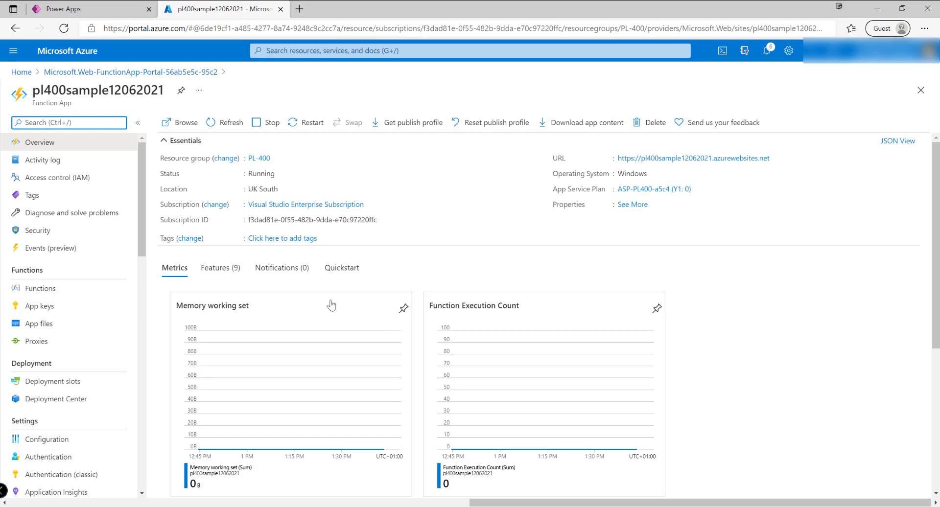
mouse_move(331, 301)
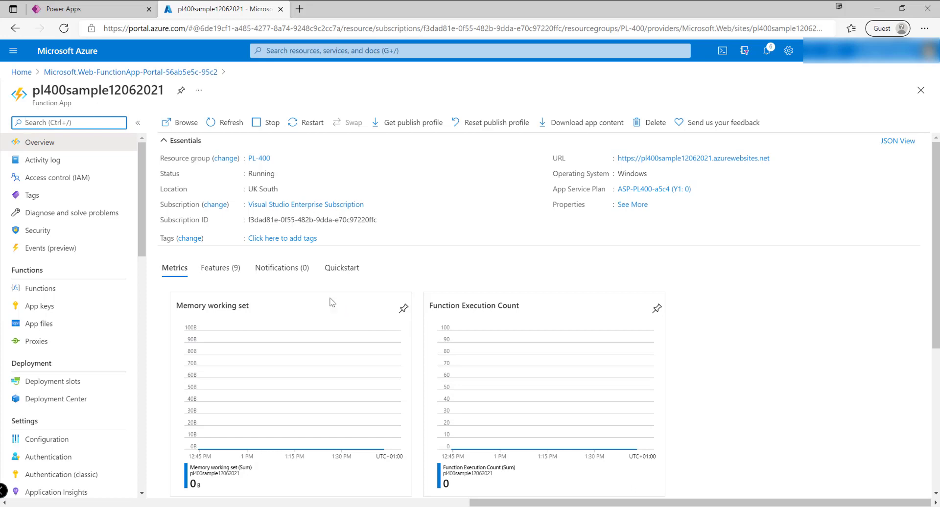
mouse_move(312, 316)
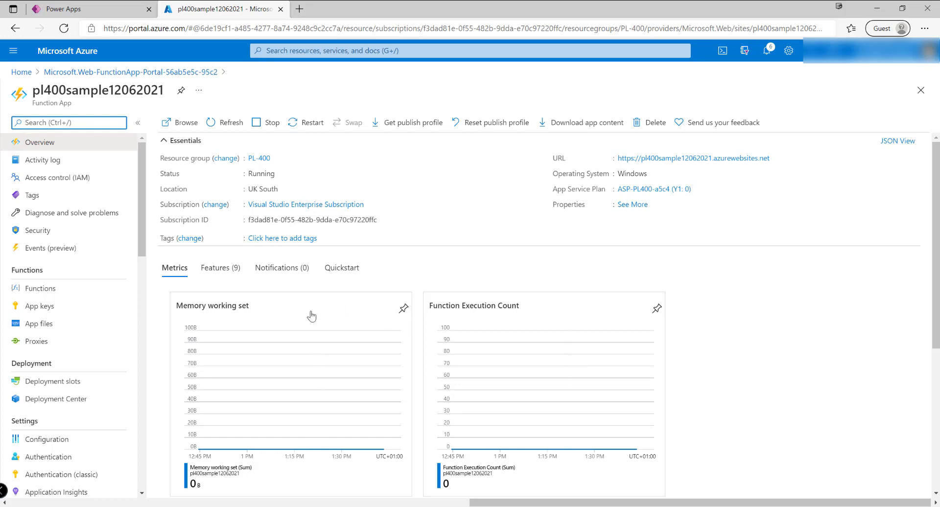
mouse_move(301, 368)
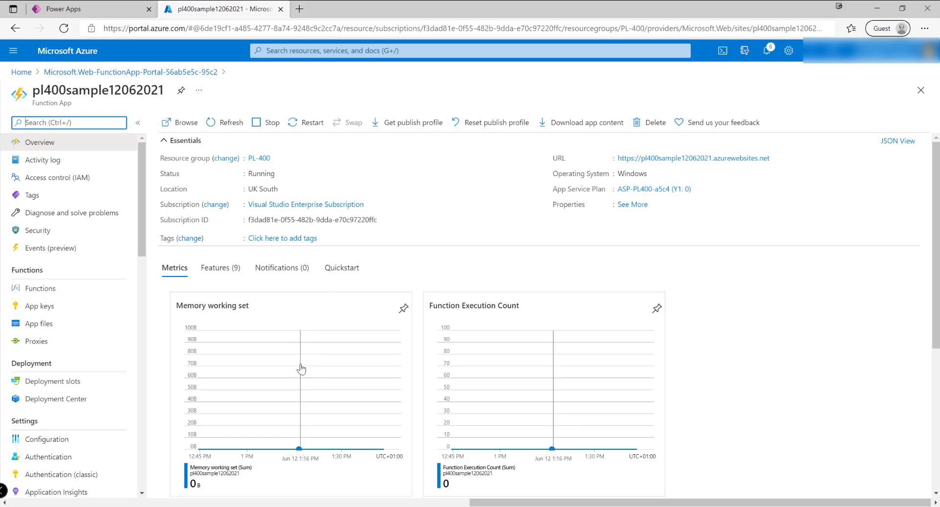
mouse_move(302, 367)
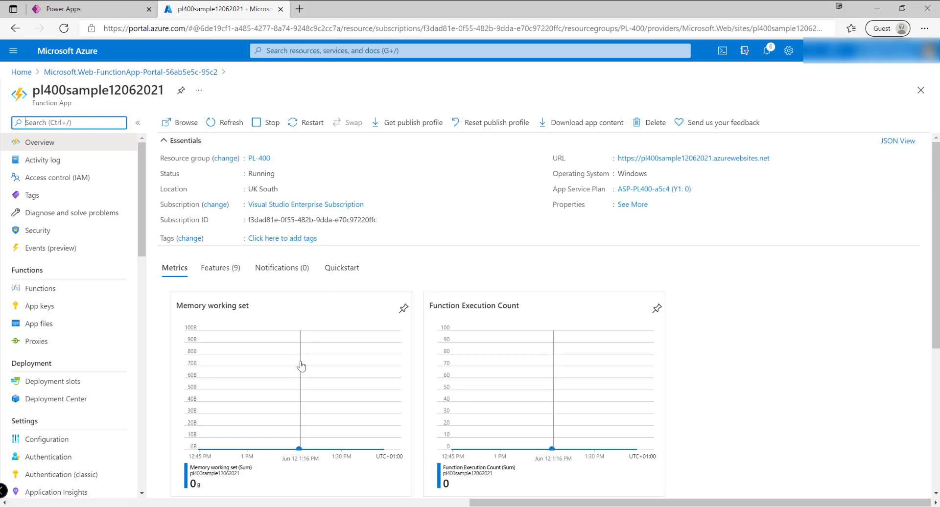
mouse_move(300, 365)
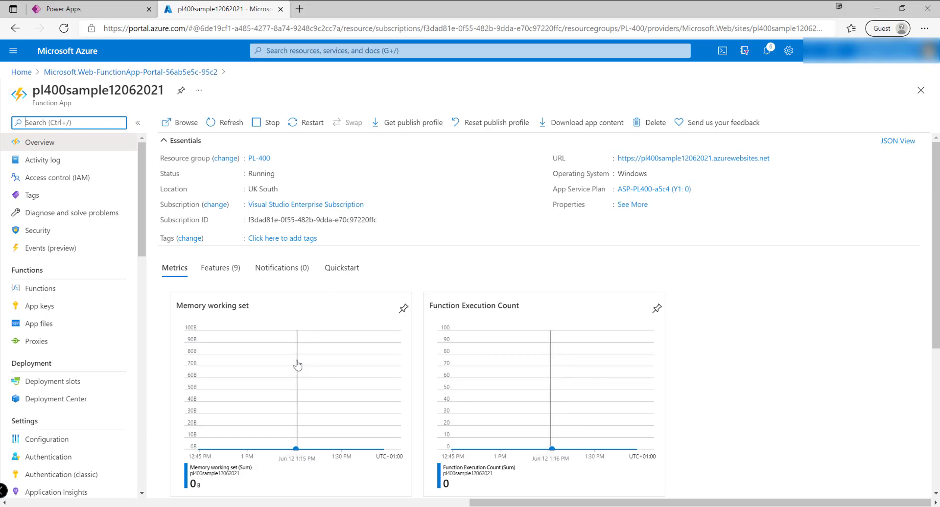
mouse_move(297, 360)
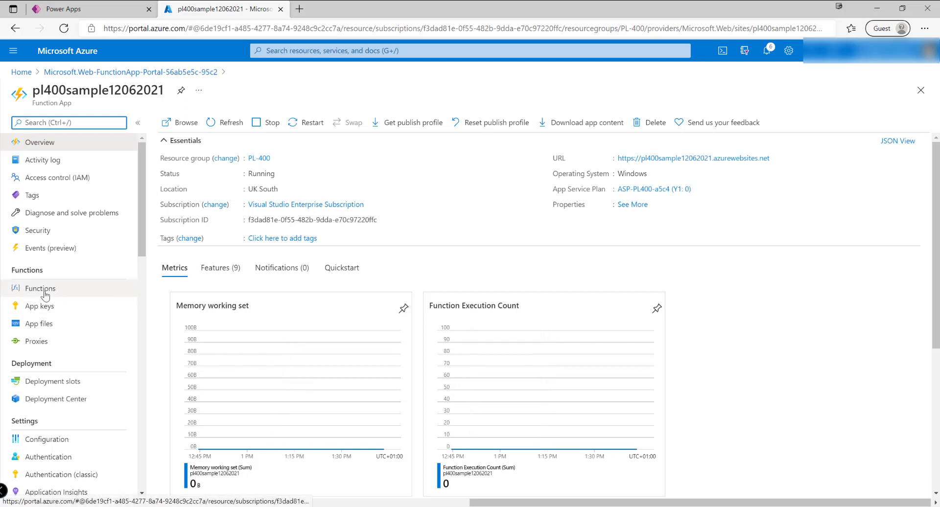
Step: Show the Functions list of pl400sample12062021 and add a new function
left_click(39, 289)
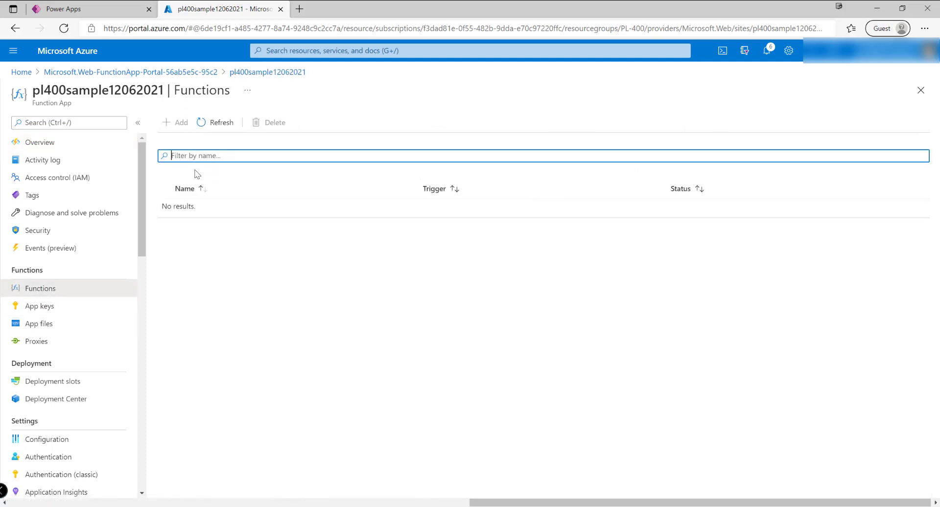
left_click(175, 123)
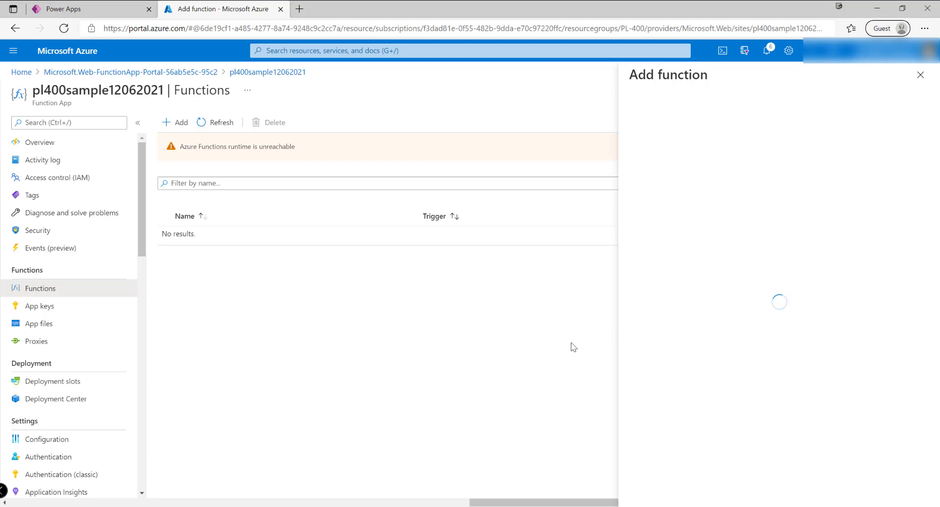
mouse_move(762, 305)
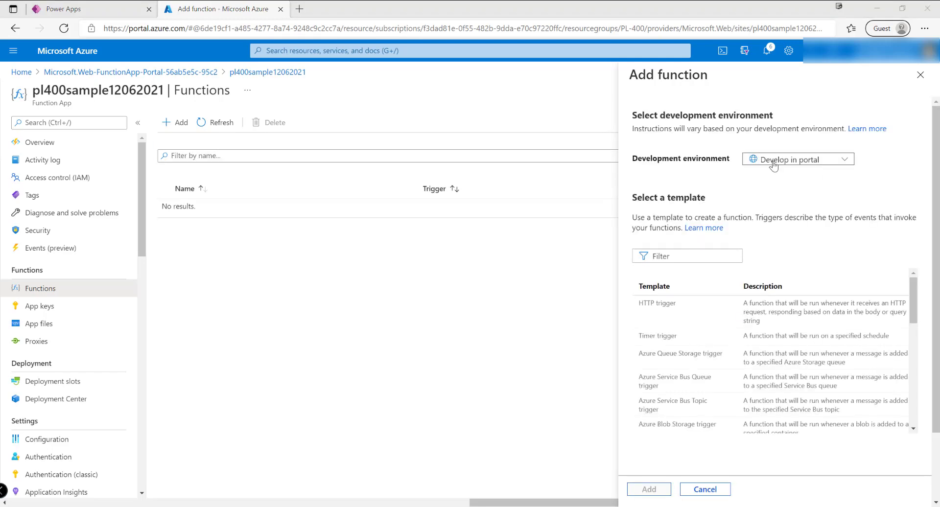
mouse_move(678, 327)
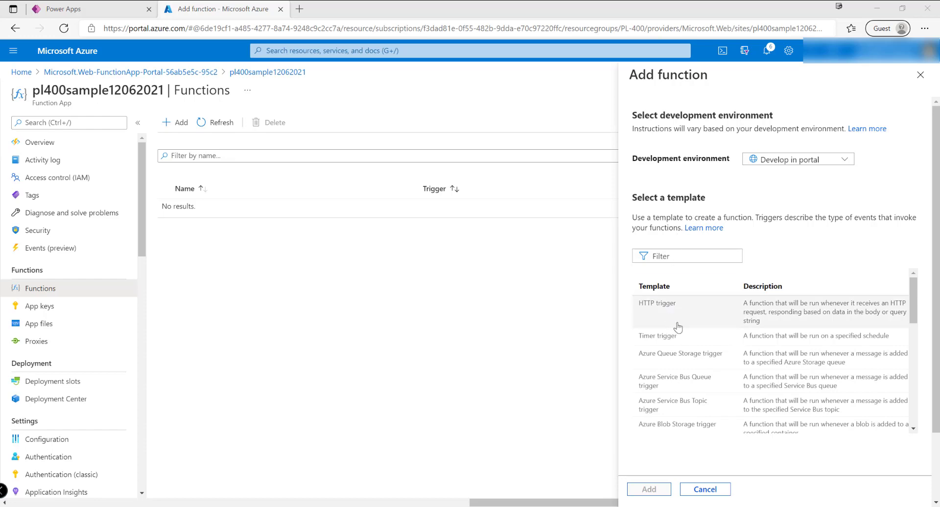
Step: Add an HTTP trigger function, replacing the default name with WebhookSample
left_click(657, 303)
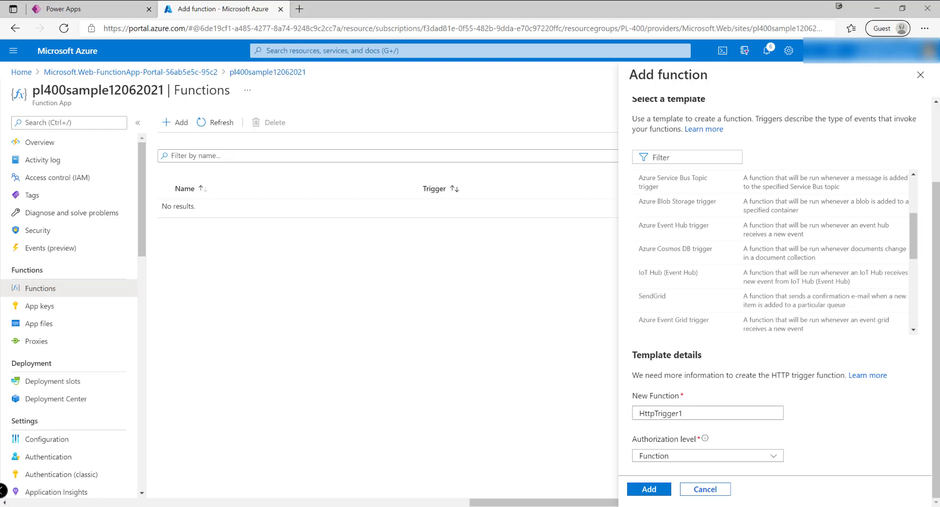
double_click(672, 426)
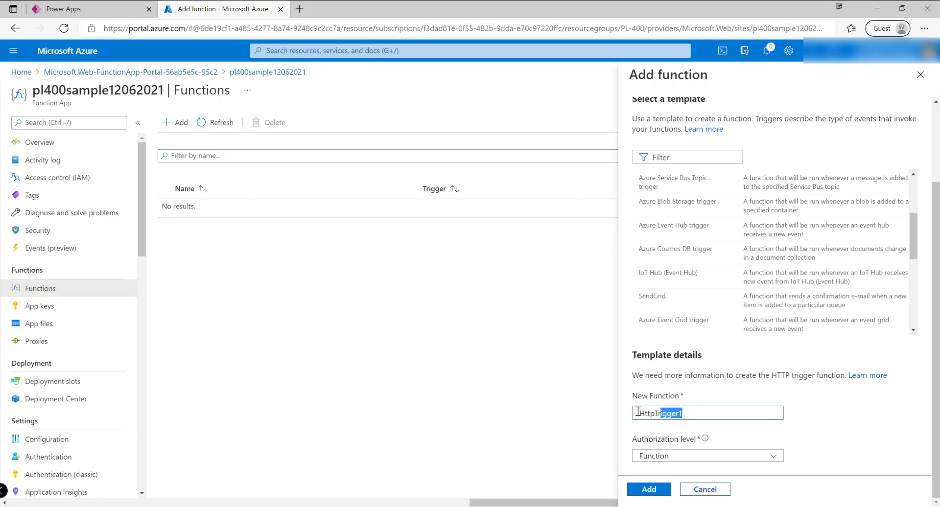
type("Webhook")
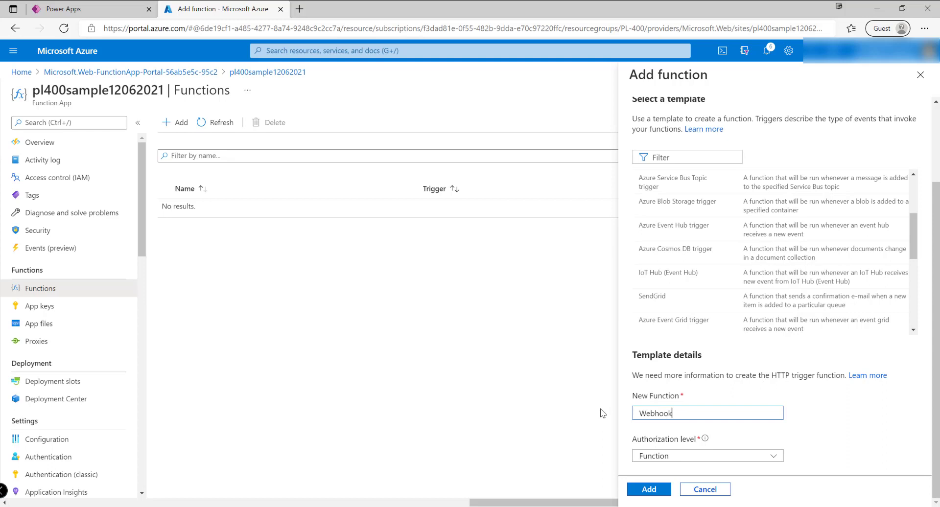
type("Sample")
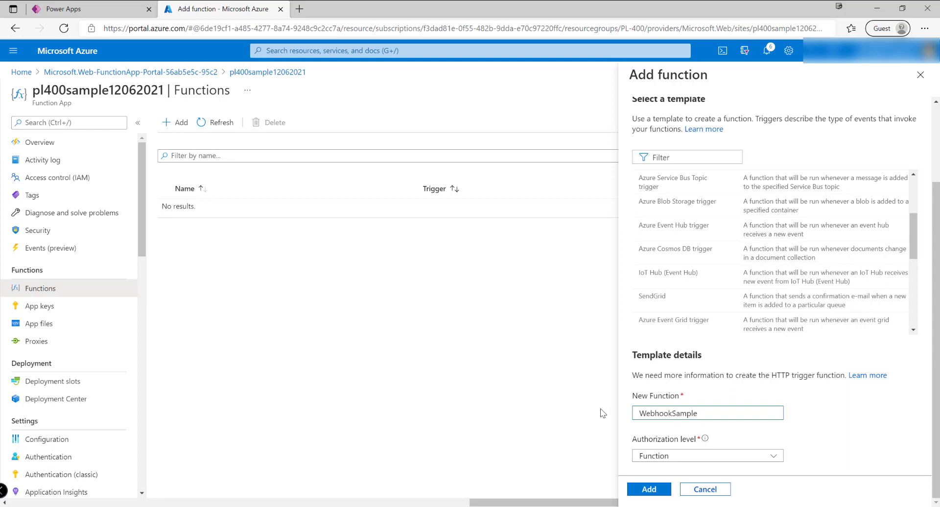
left_click(648, 490)
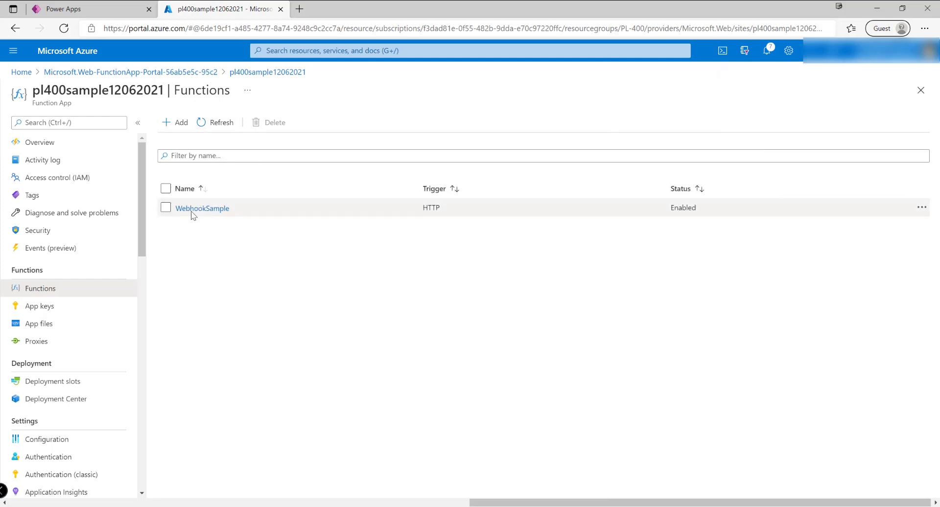
Step: Go to WebhookSample's Code + Test page showing the default run.csx
left_click(201, 209)
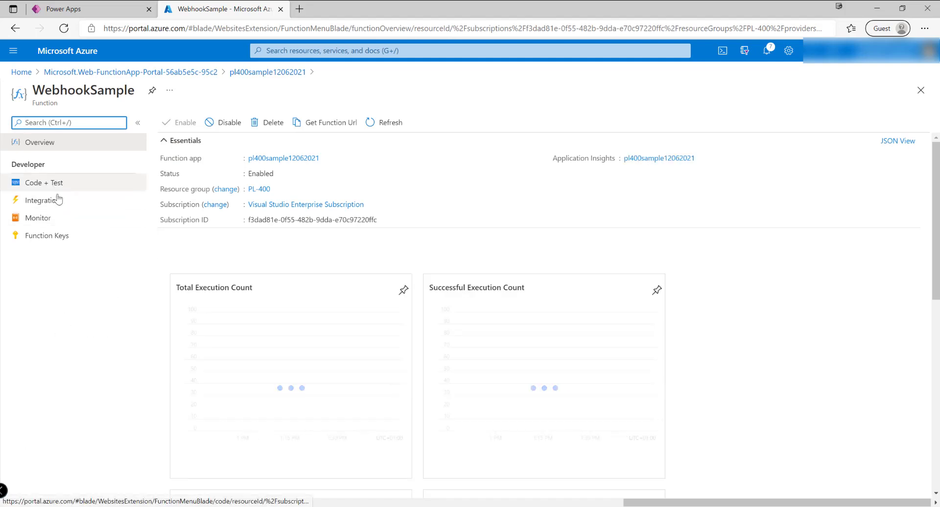
left_click(43, 183)
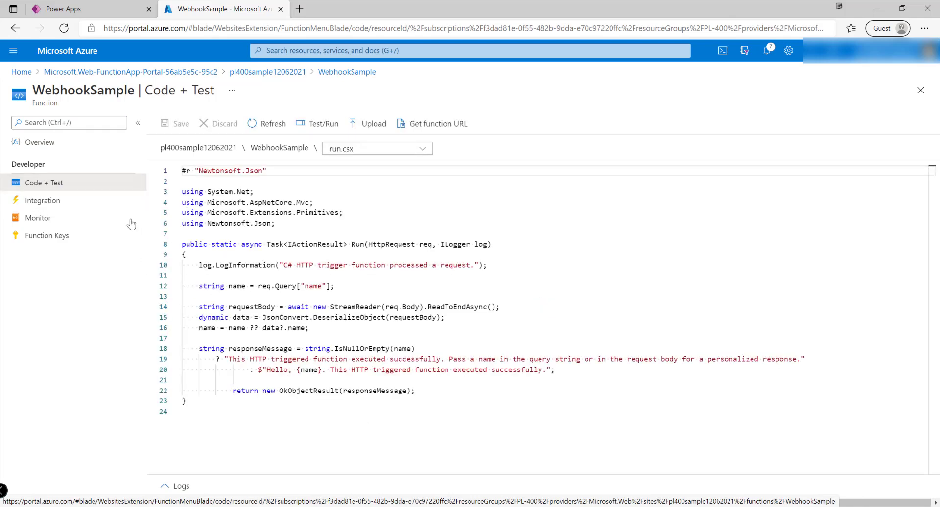
Step: Test/Run WebhookSample with the default POST body and view the 200 OK output
left_click(323, 124)
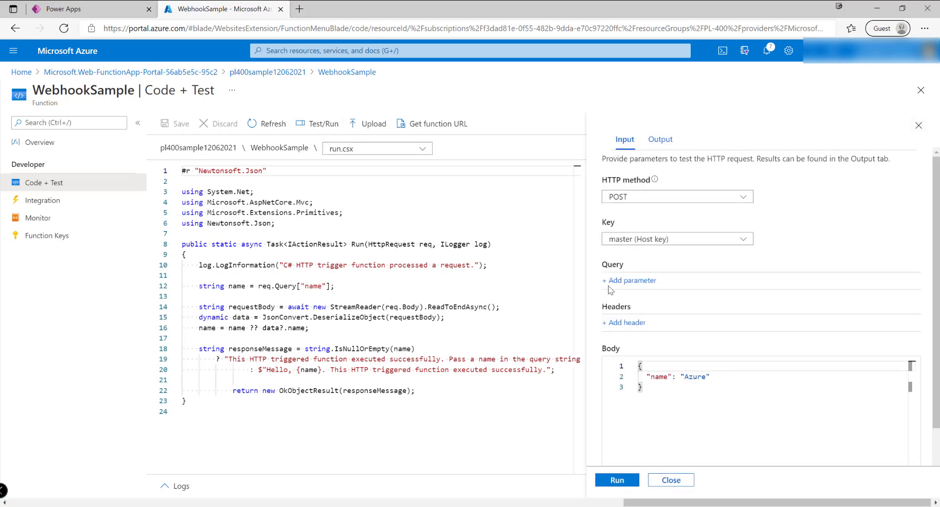
left_click(617, 480)
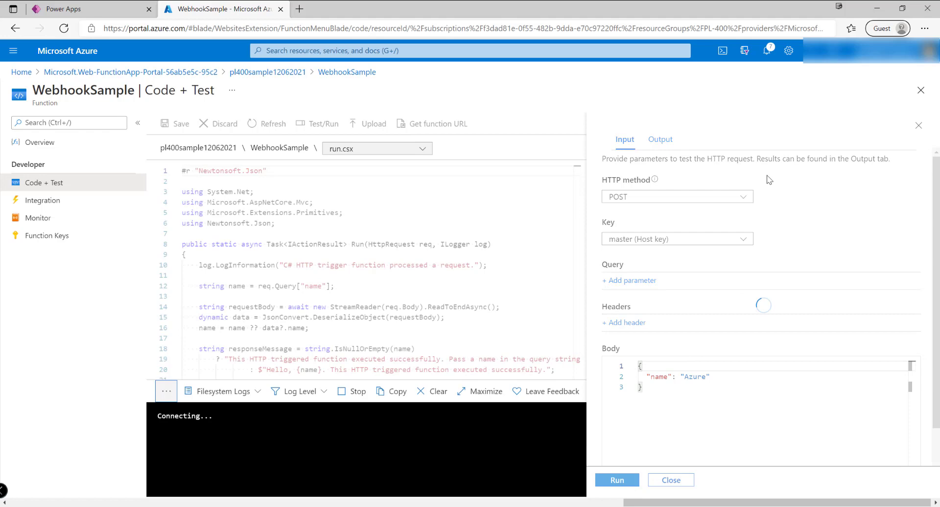
left_click(617, 480)
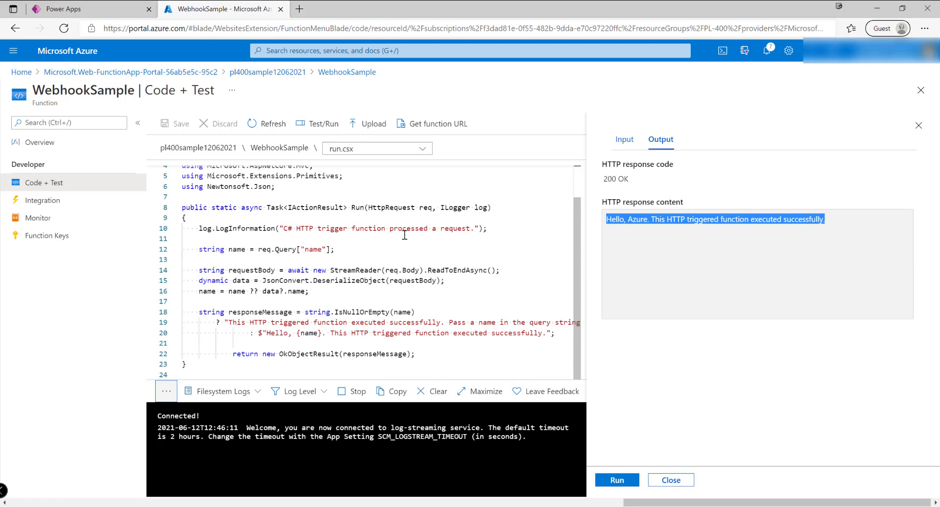
mouse_move(291, 352)
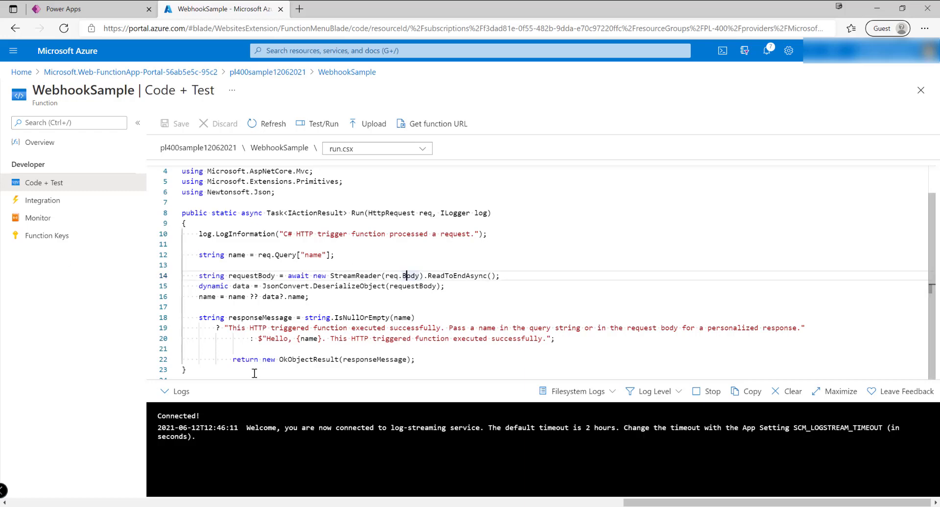
mouse_move(433, 308)
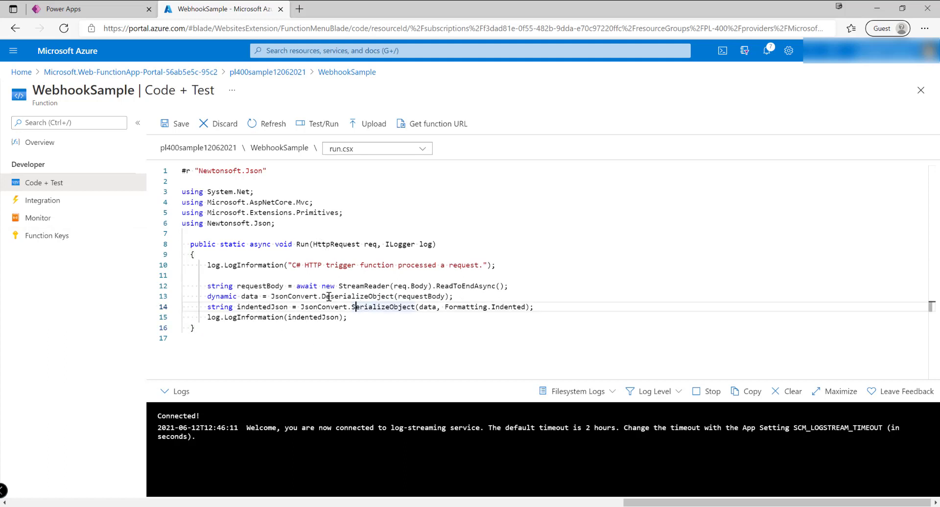
mouse_move(360, 320)
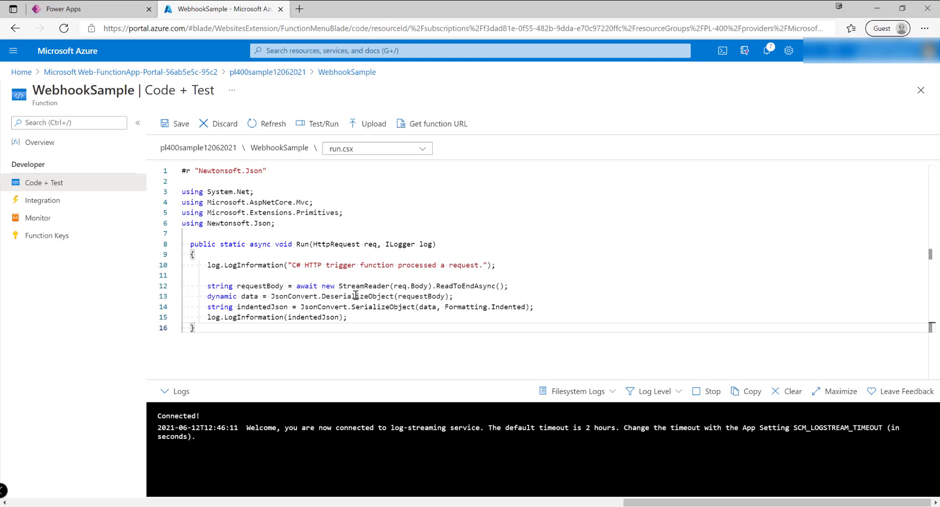
Step: Save the rewritten run.csx that logs the request body as indented JSON
left_click(174, 124)
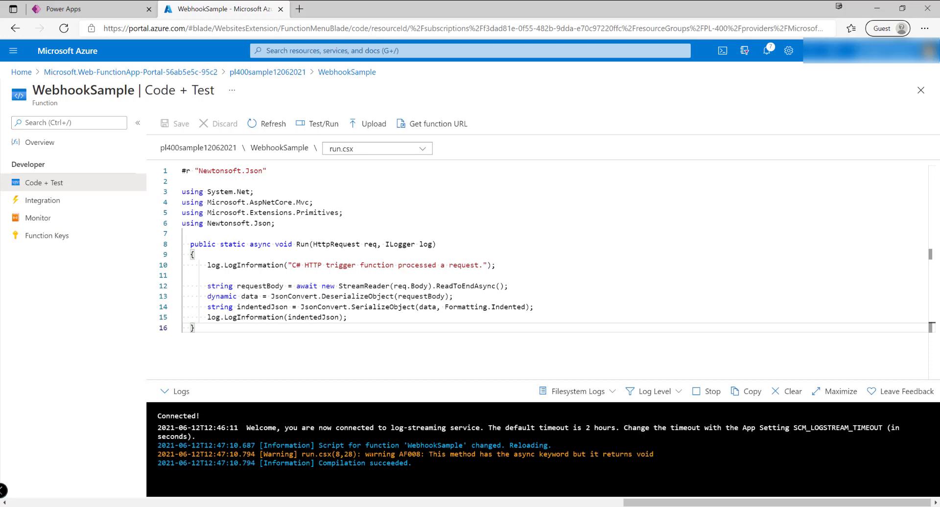
left_click(43, 201)
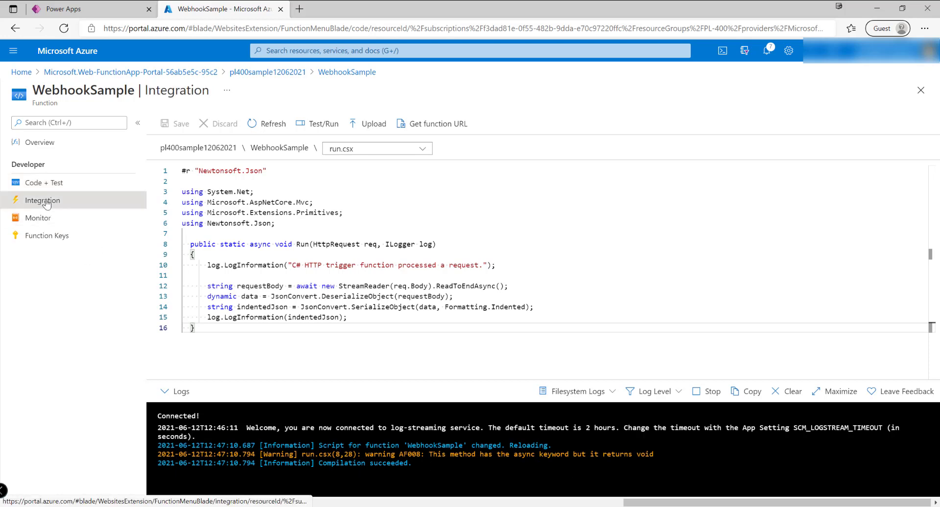
Step: Delete the HTTP $return output binding from WebhookSample's Integration page and confirm
left_click(41, 201)
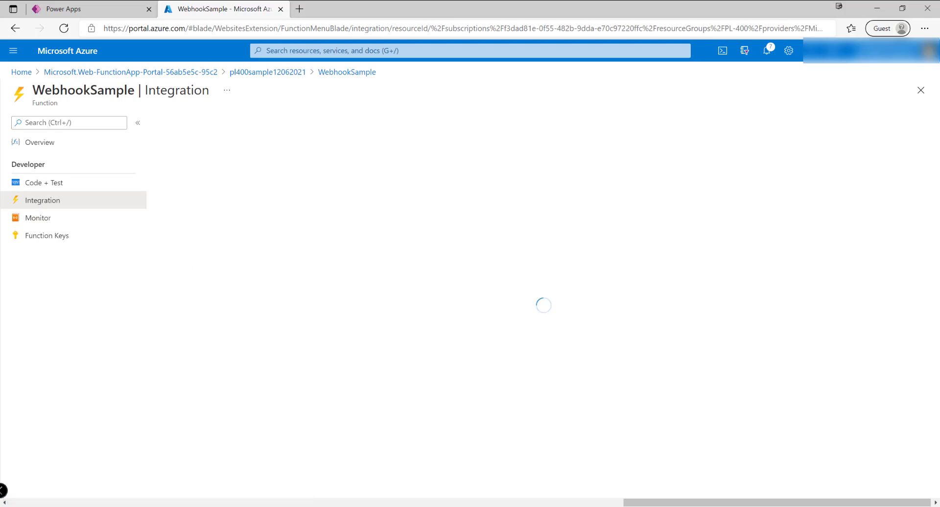
mouse_move(294, 314)
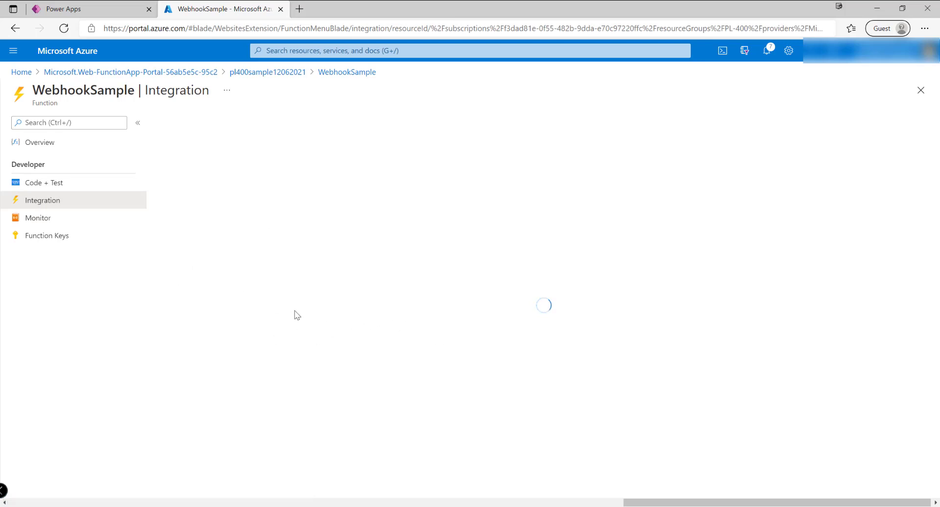
mouse_move(183, 300)
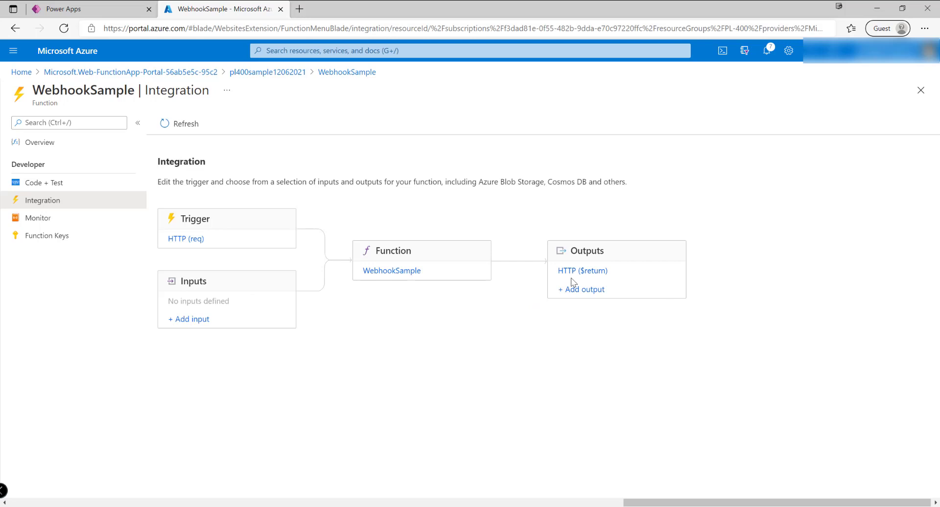
left_click(581, 271)
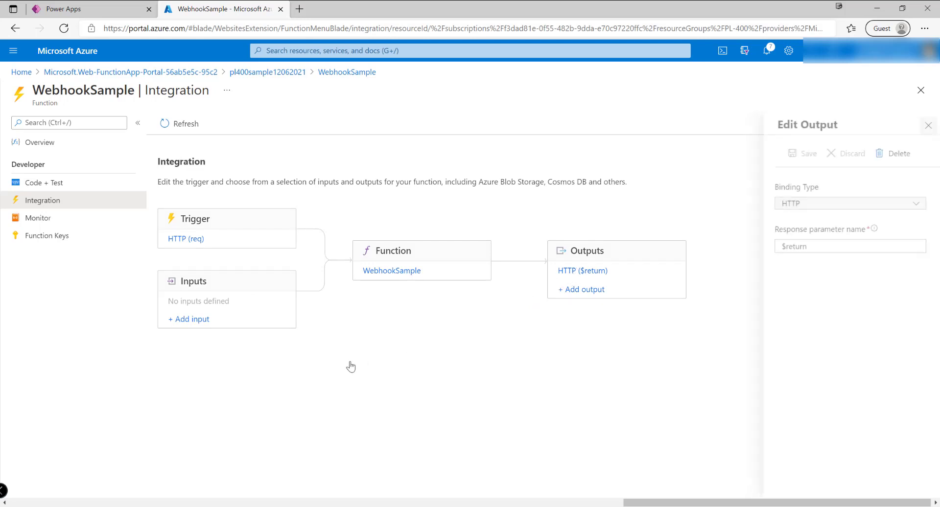
left_click(892, 153)
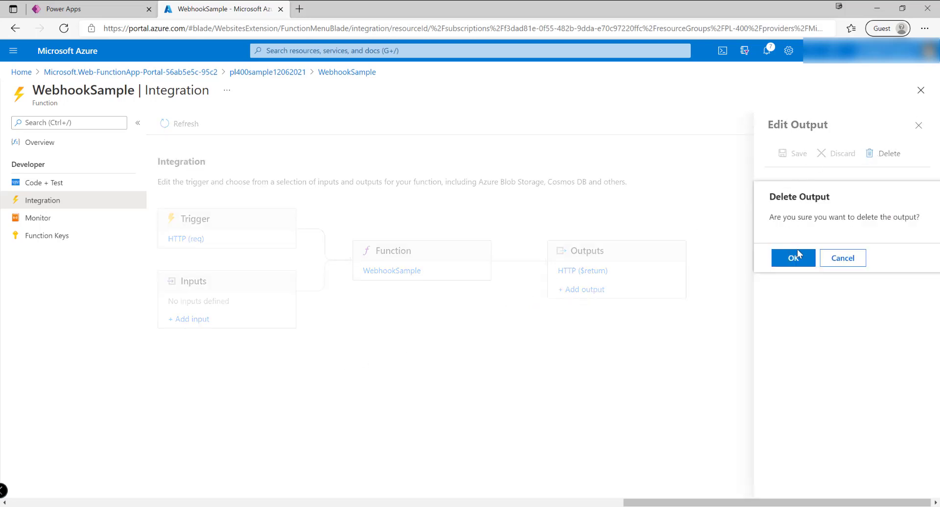
left_click(793, 258)
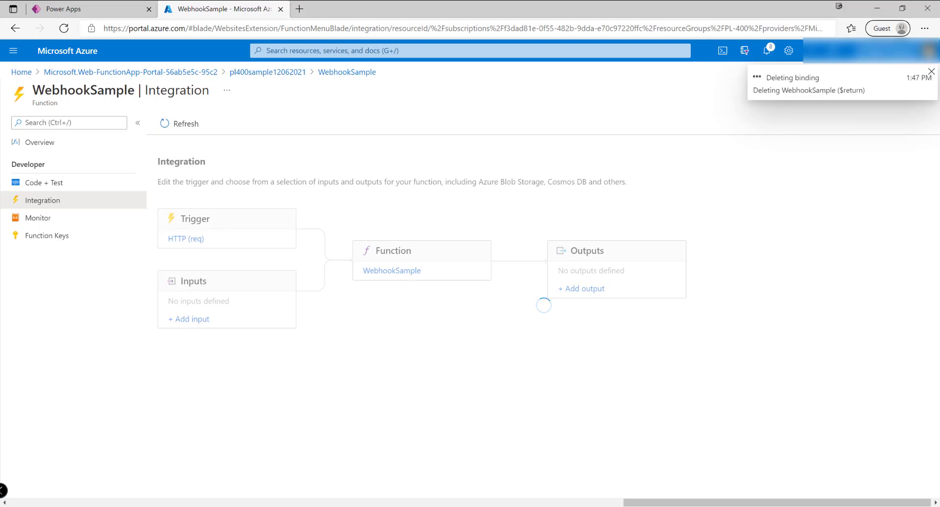
mouse_move(285, 308)
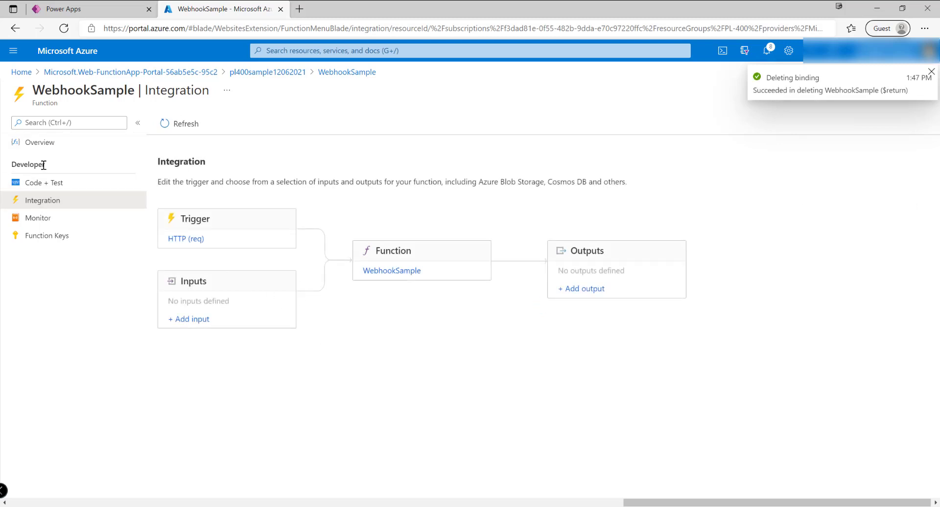
mouse_move(47, 150)
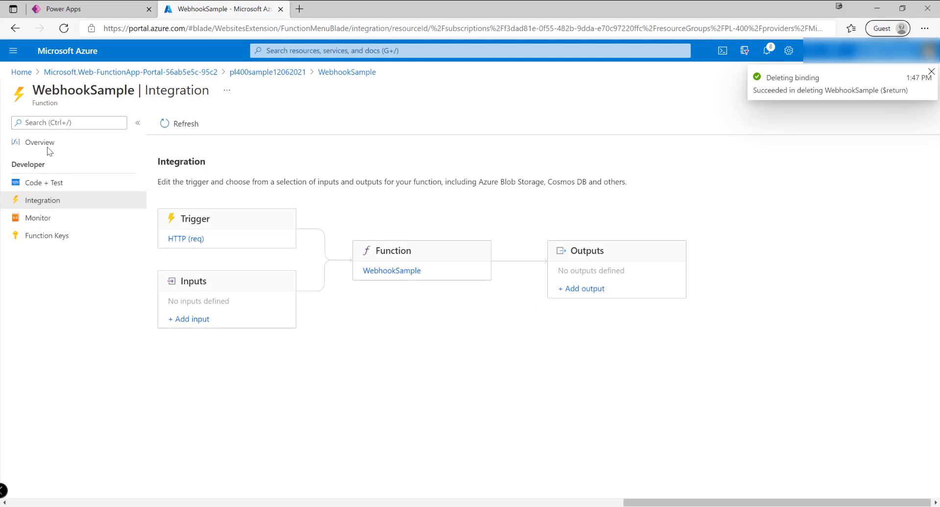
Step: From Overview, fetch WebhookSample's default function-key URL and copy it to the clipboard
left_click(39, 143)
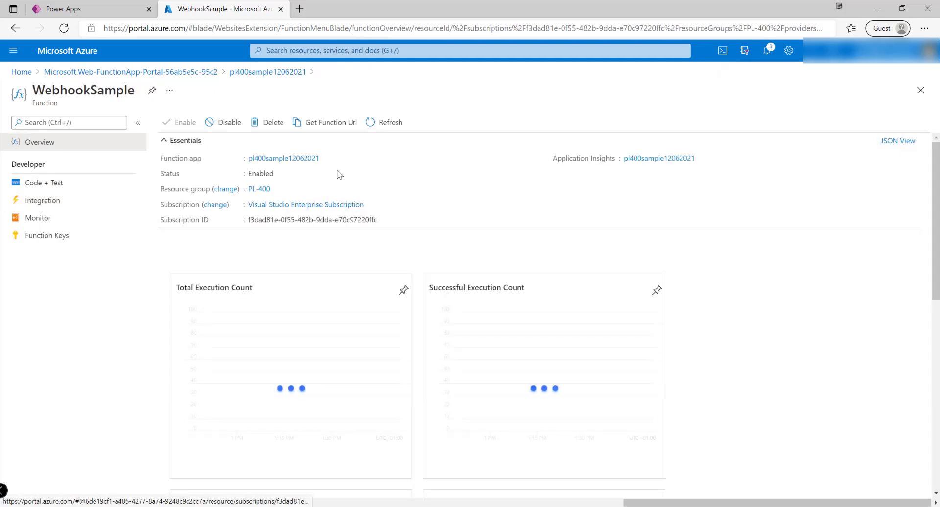
left_click(331, 122)
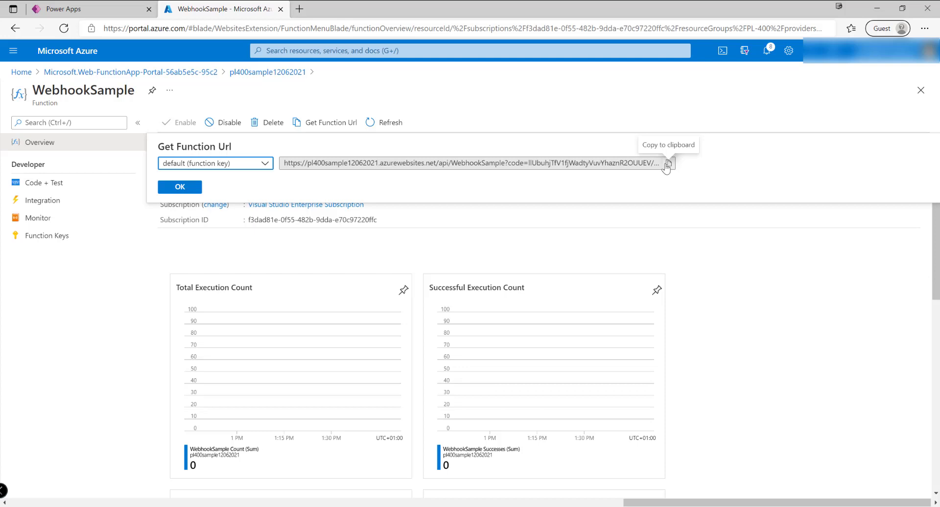
left_click(672, 165)
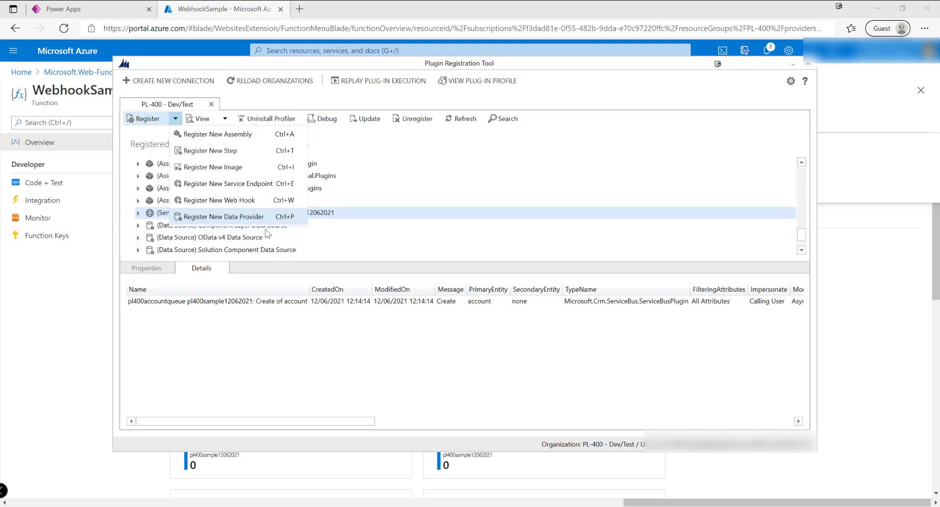
mouse_move(269, 201)
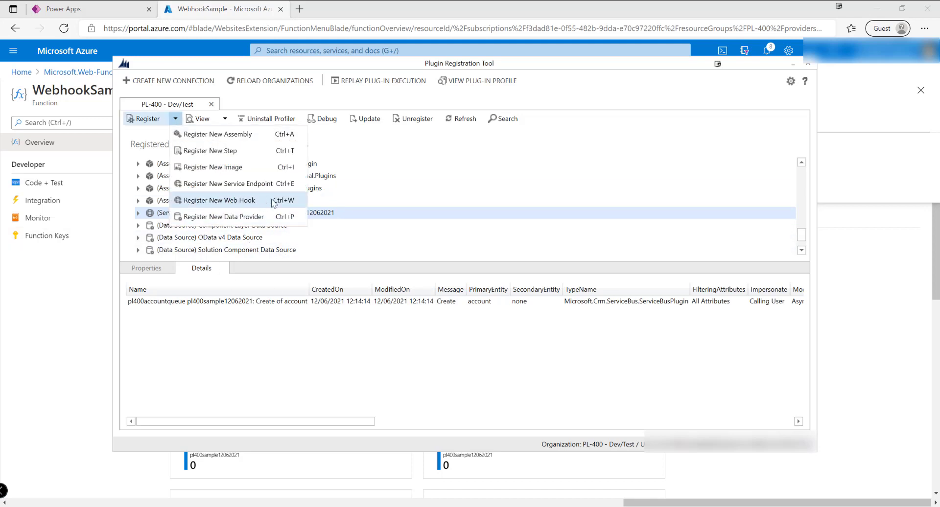
Step: Register webhook PL400Sample with endpoint .../api/WebhookSample, WebhookKey authentication and the function key value, then save
left_click(219, 200)
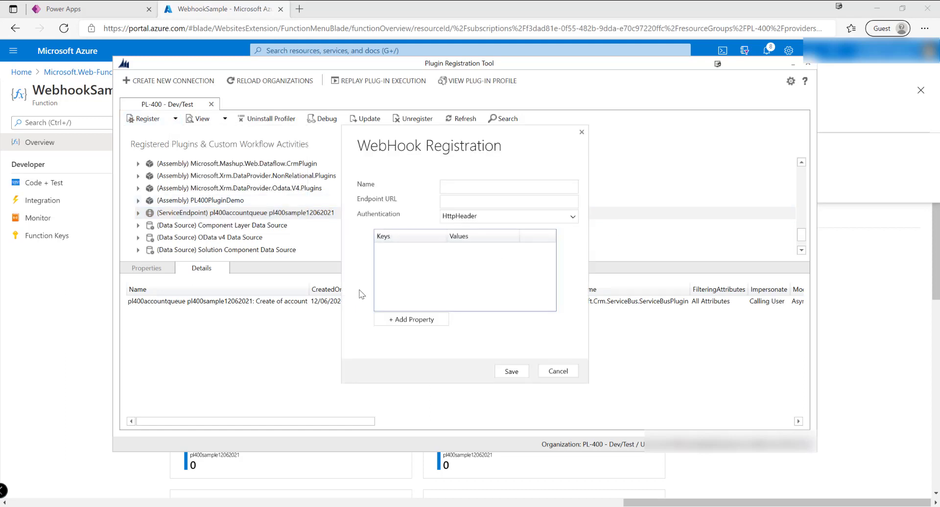
mouse_move(427, 195)
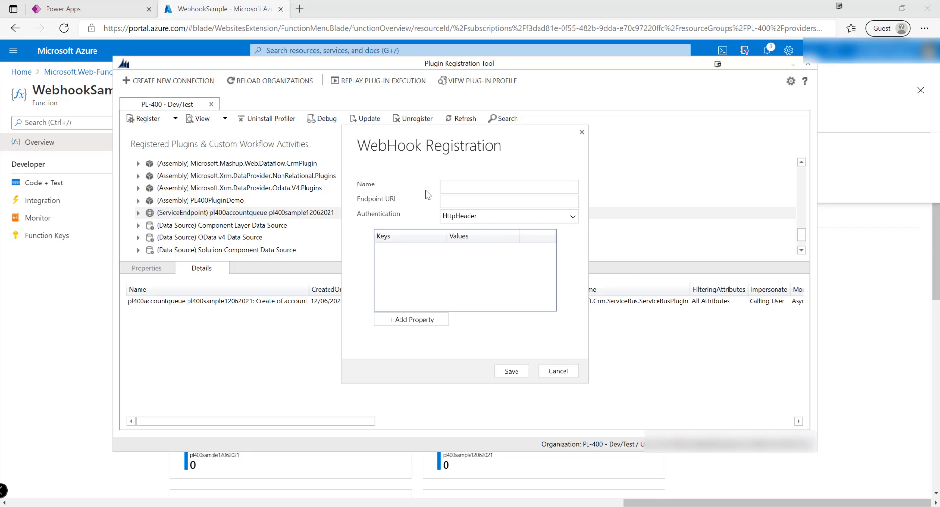
type("Pl")
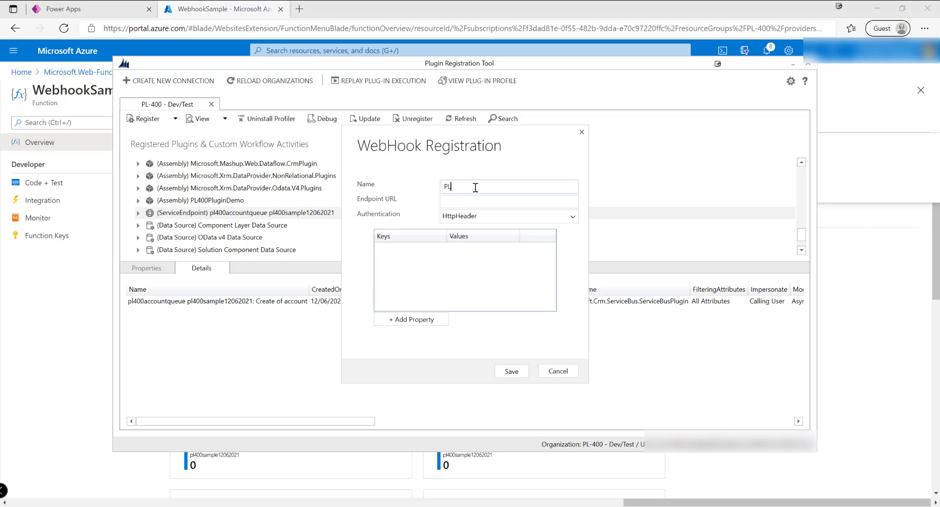
type("PL400Sample")
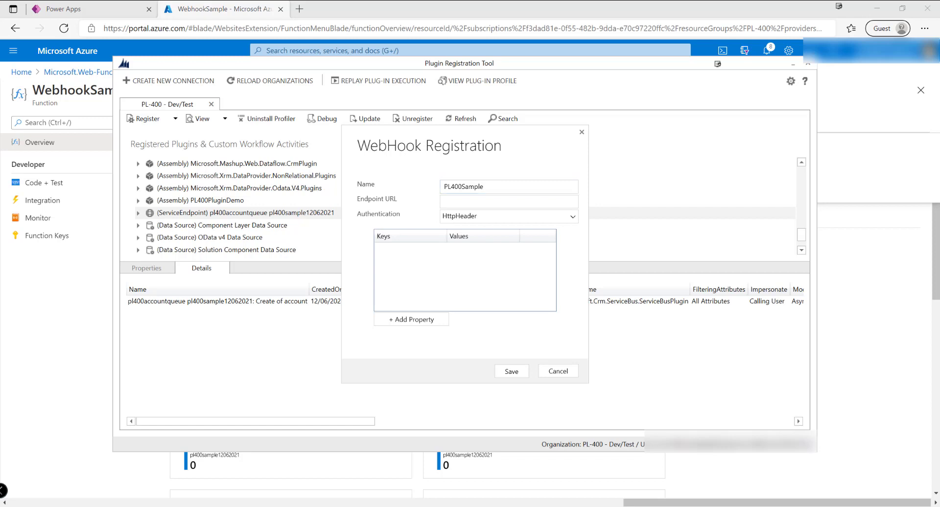
type("62021.azurewebsites.net/api/WebhookSample")
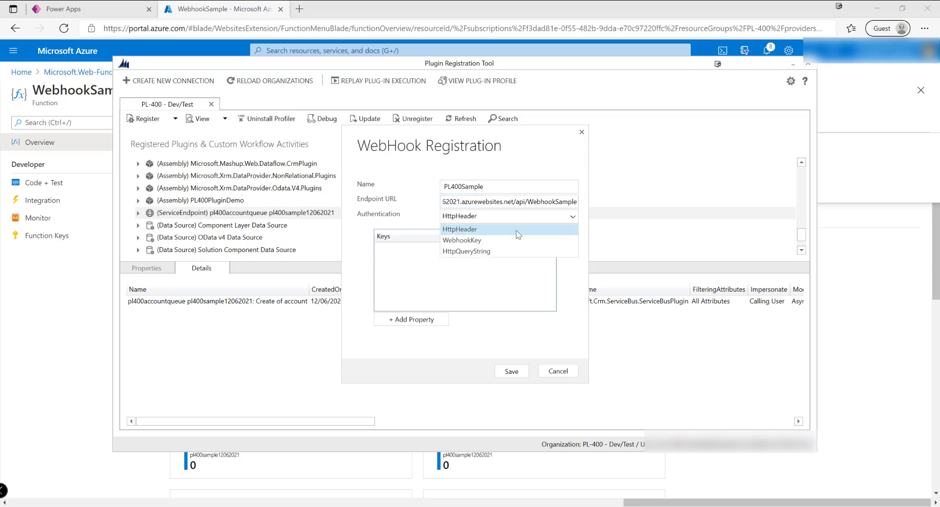
left_click(462, 239)
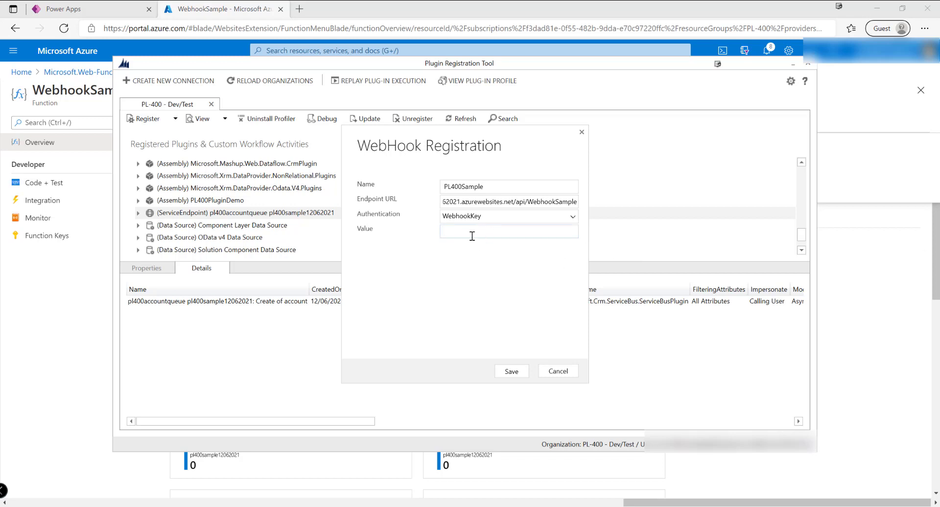
type("vYhaznR2OUUEV/Q1Fz0SchnrzVlGg3HKQg==")
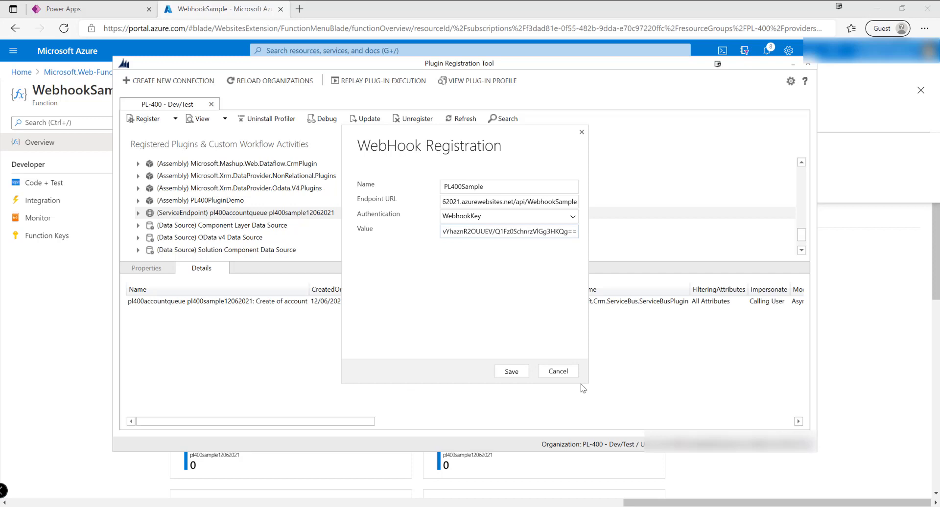
left_click(558, 371)
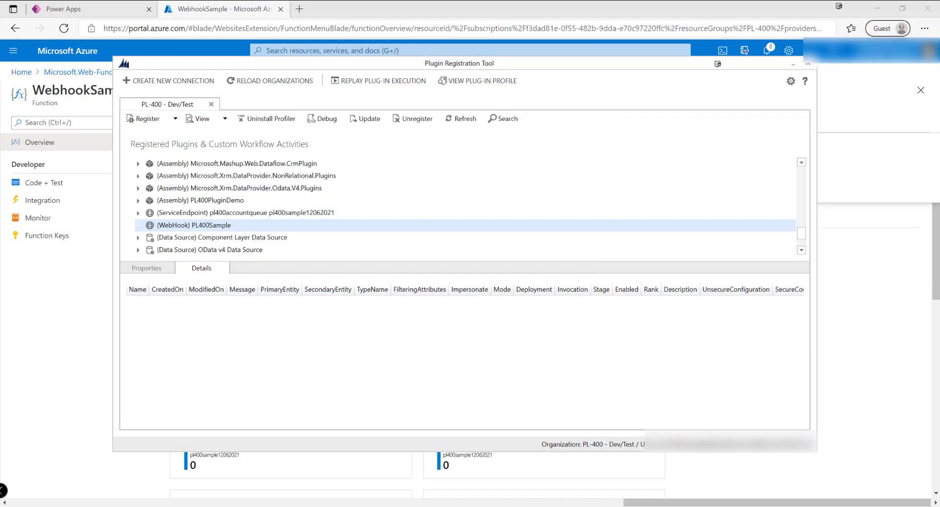
mouse_move(196, 228)
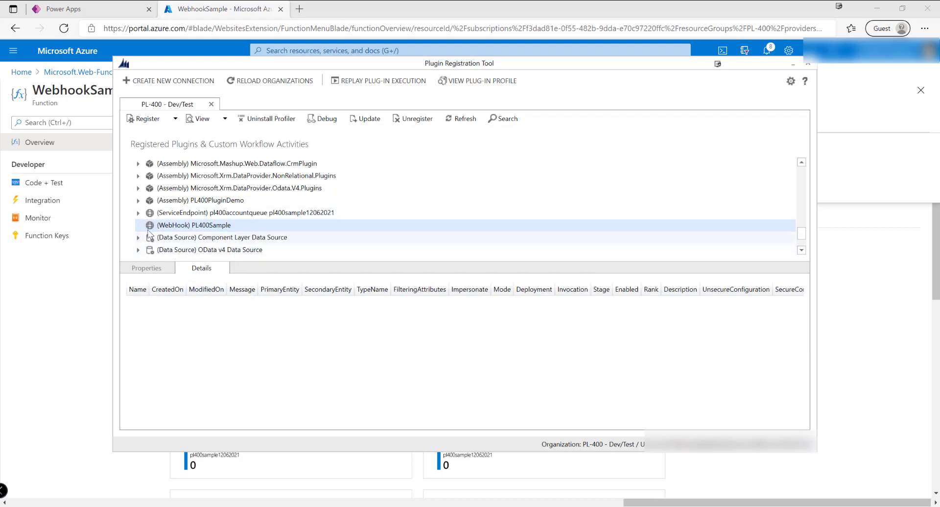
mouse_move(168, 229)
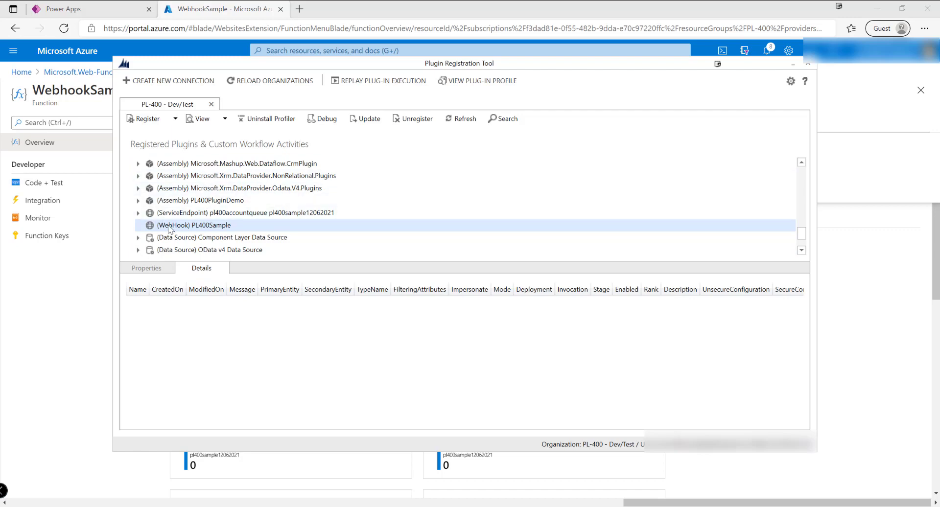
Step: Start a new step under PL400Sample with message Update
right_click(184, 225)
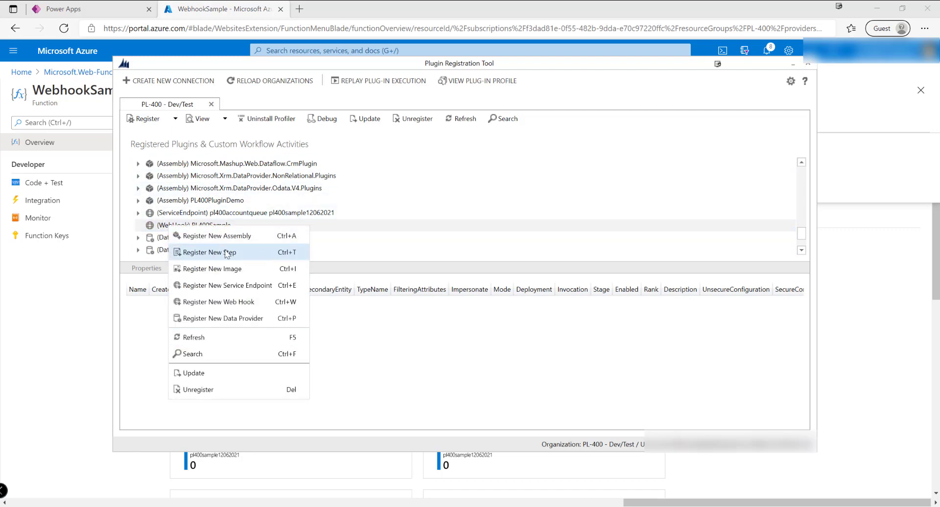
left_click(208, 253)
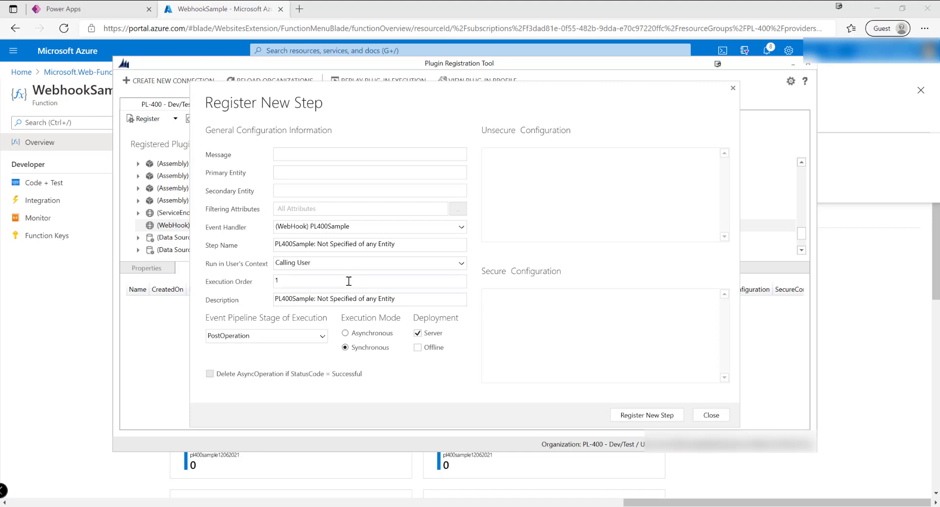
left_click(369, 154)
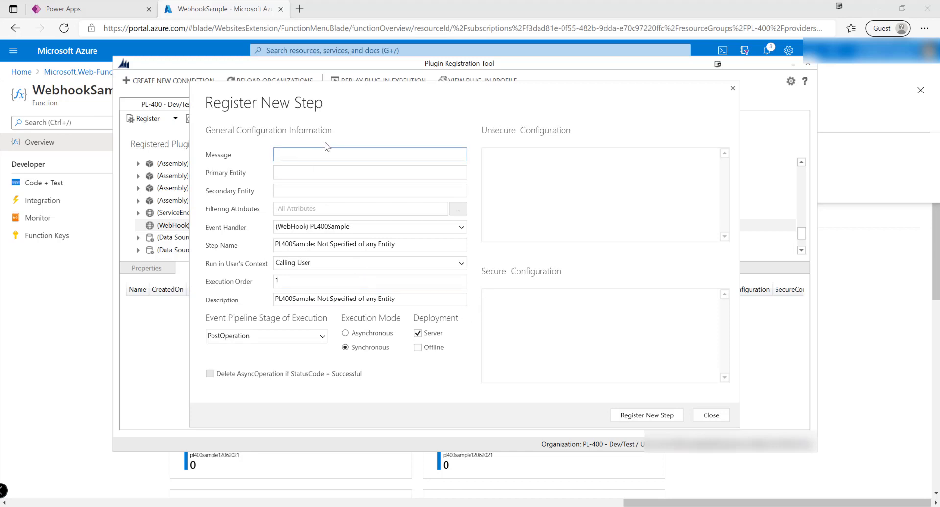
type("Update")
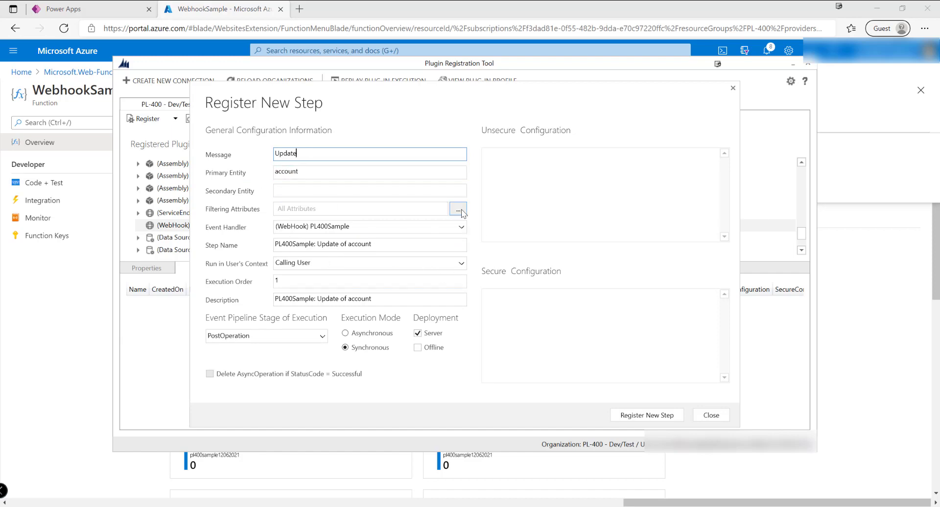
Step: Filter the account Update step to the Account Name attribute and register it
left_click(458, 210)
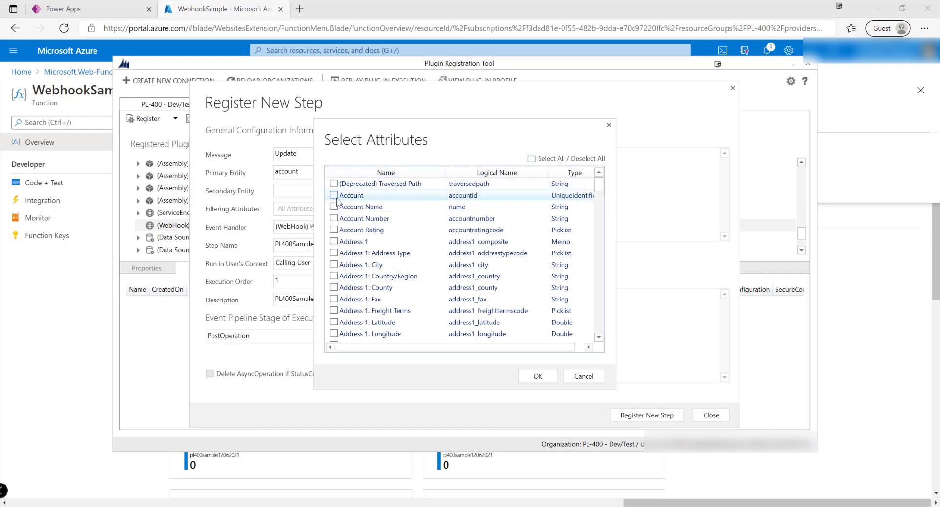
left_click(334, 206)
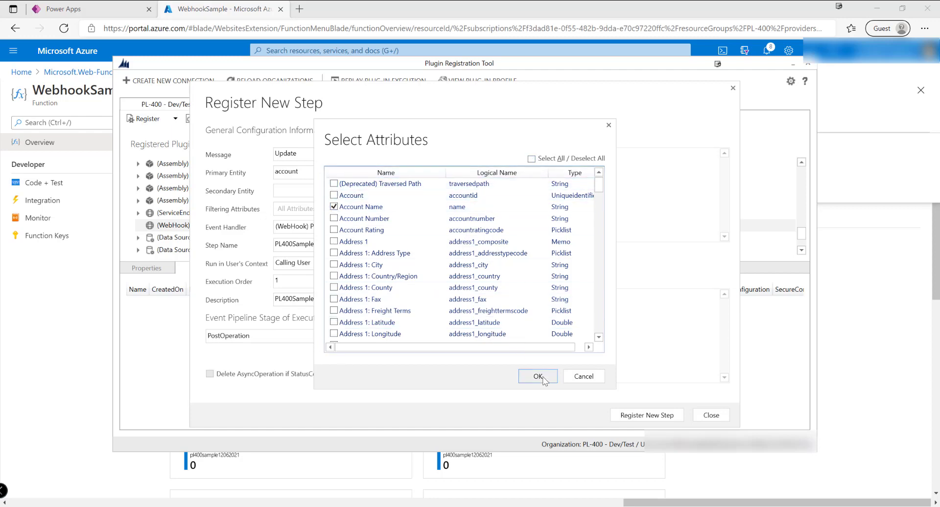
left_click(537, 376)
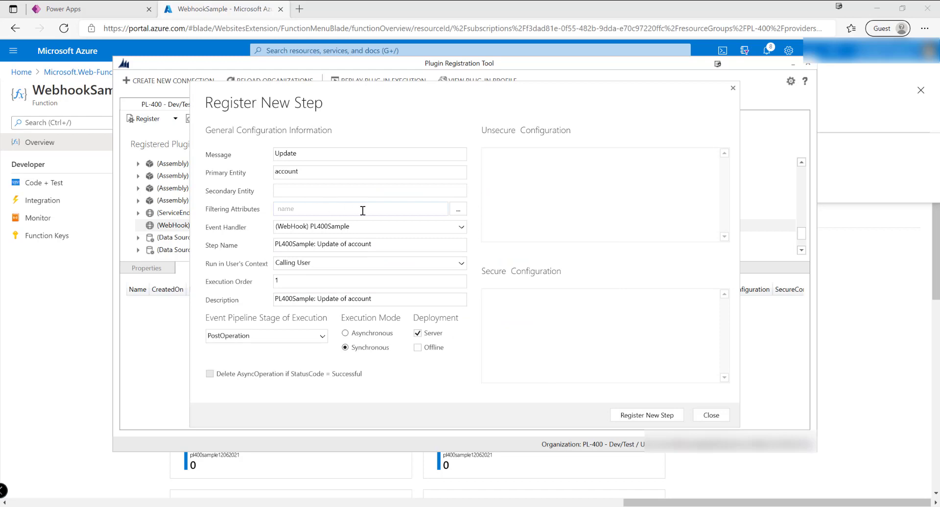
left_click(370, 190)
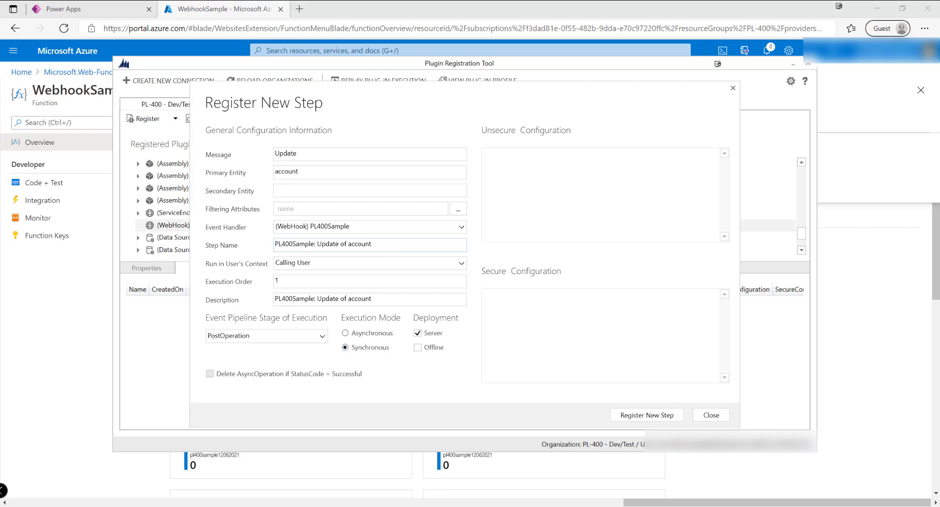
mouse_move(391, 352)
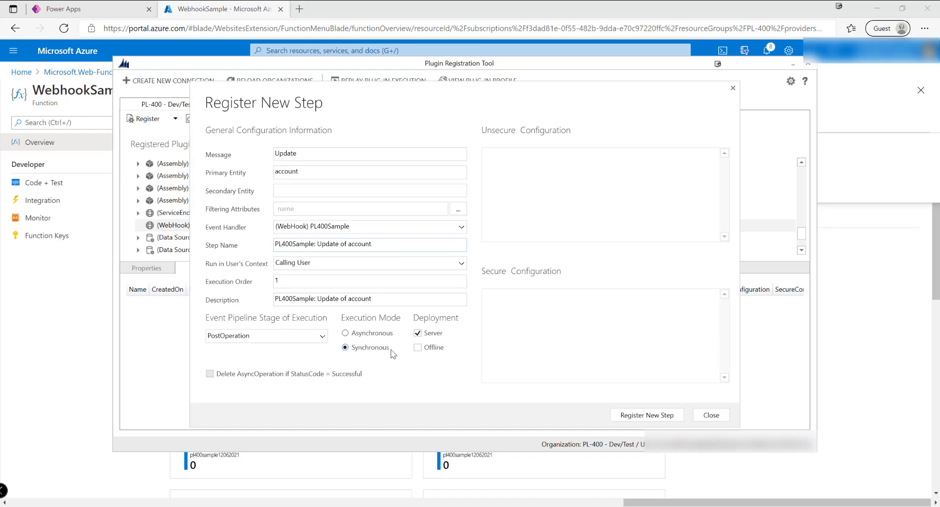
mouse_move(391, 345)
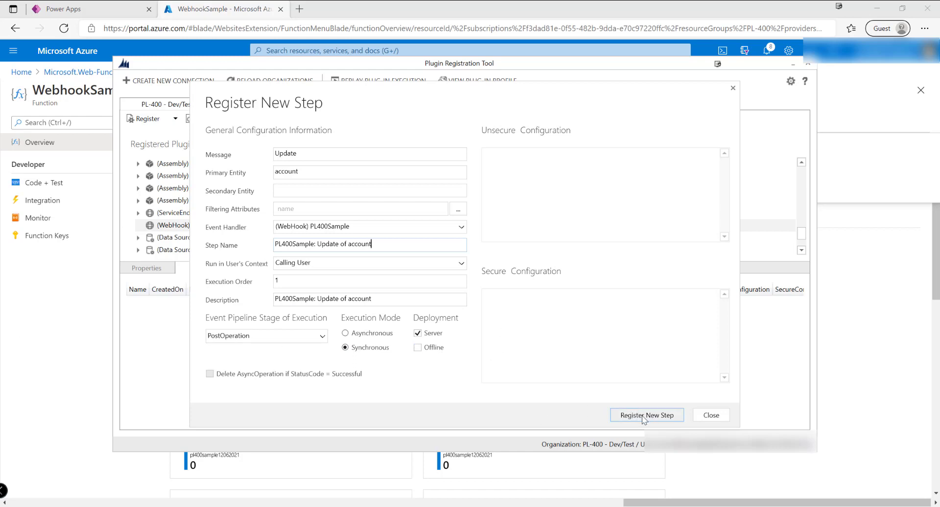
left_click(646, 415)
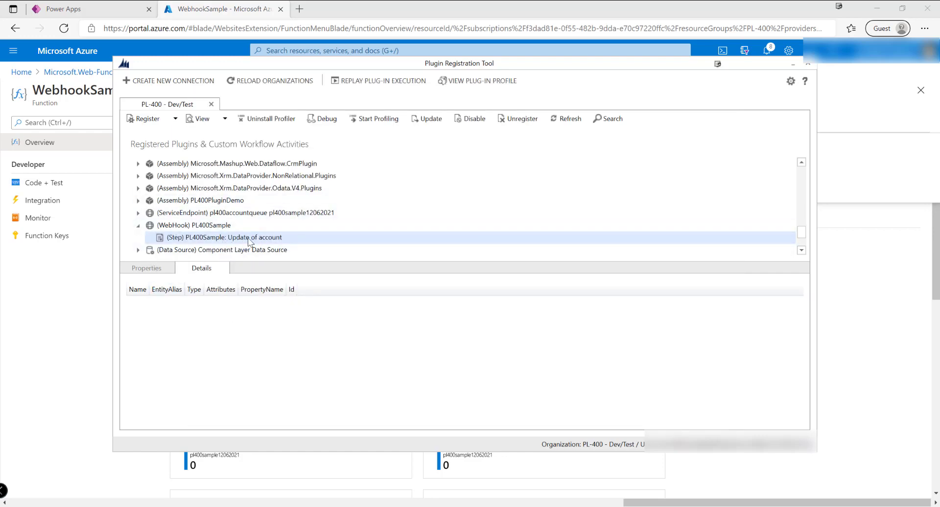
mouse_move(107, 292)
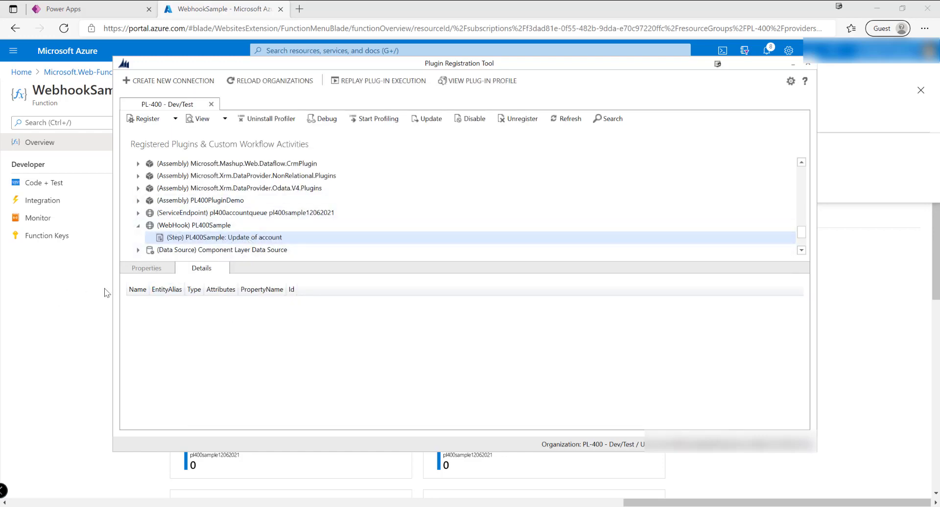
Step: Switch to the browser showing the Power Apps Apps list
left_click(66, 9)
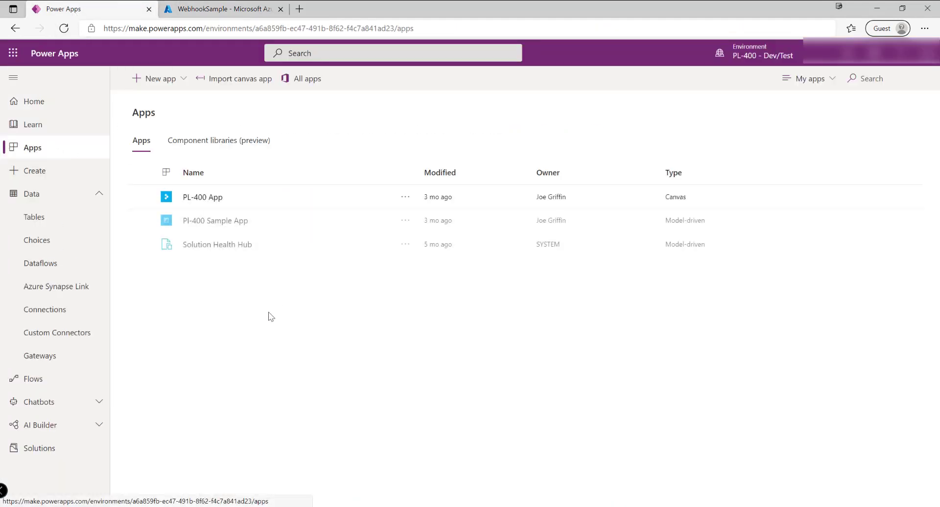
Step: In PL-400 Sample App save the account renamed Contoso Manufacturing, then return to the Azure tab
left_click(216, 220)
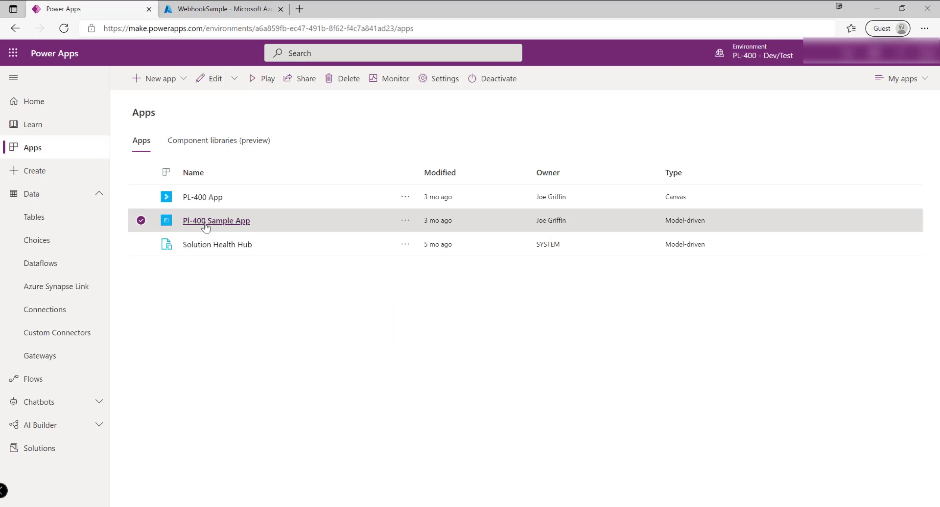
left_click(215, 221)
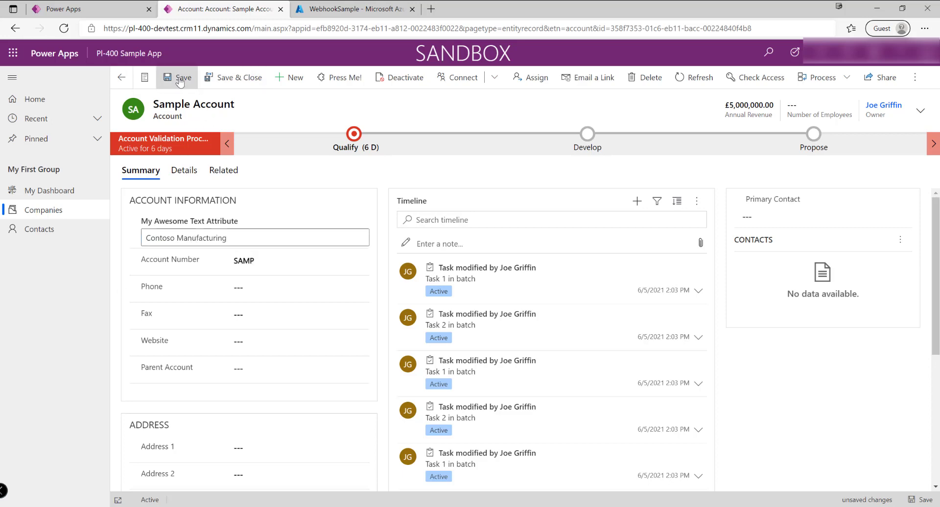
left_click(178, 77)
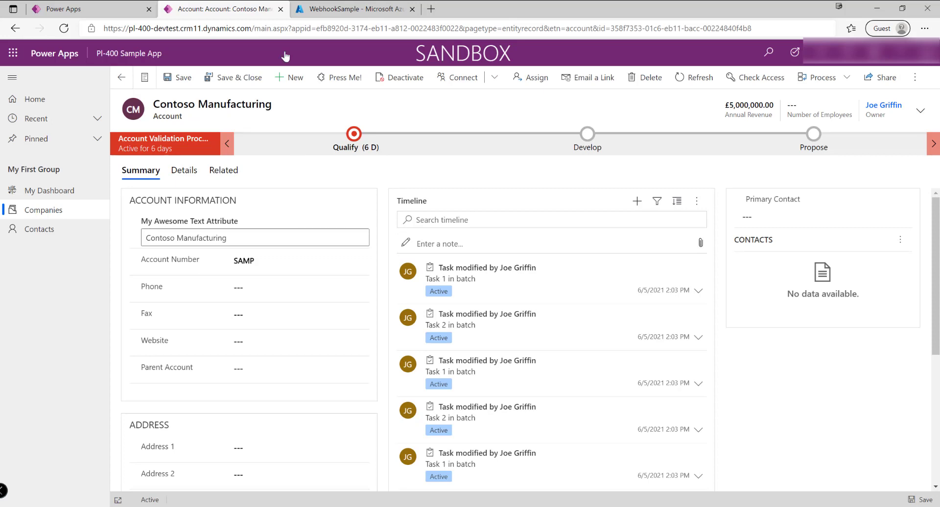
left_click(368, 9)
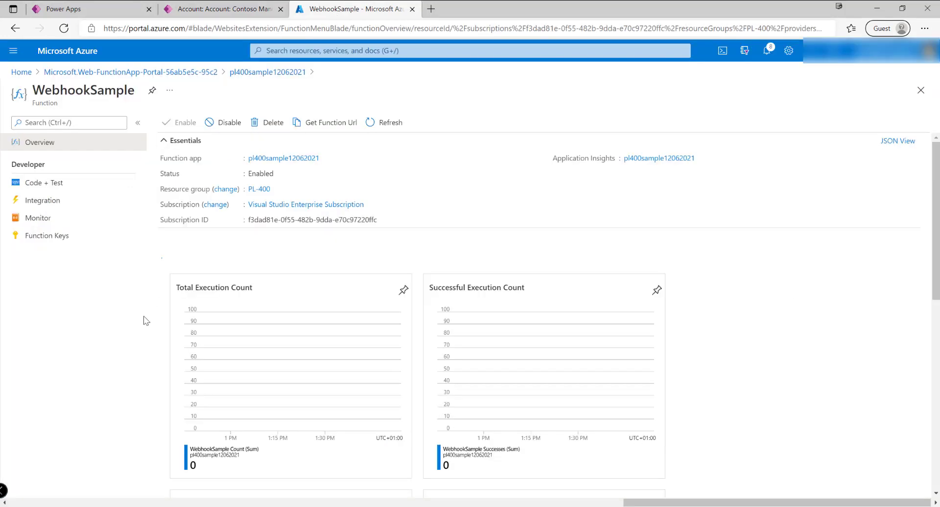
Step: Refresh WebhookSample's Monitor invocations showing one 200 run, check Logs, then go back to the account
left_click(37, 218)
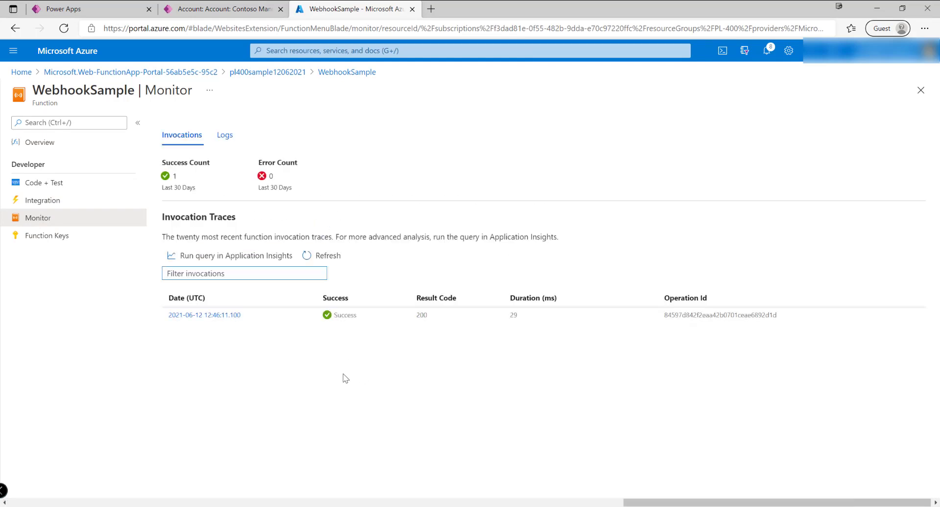
mouse_move(633, 322)
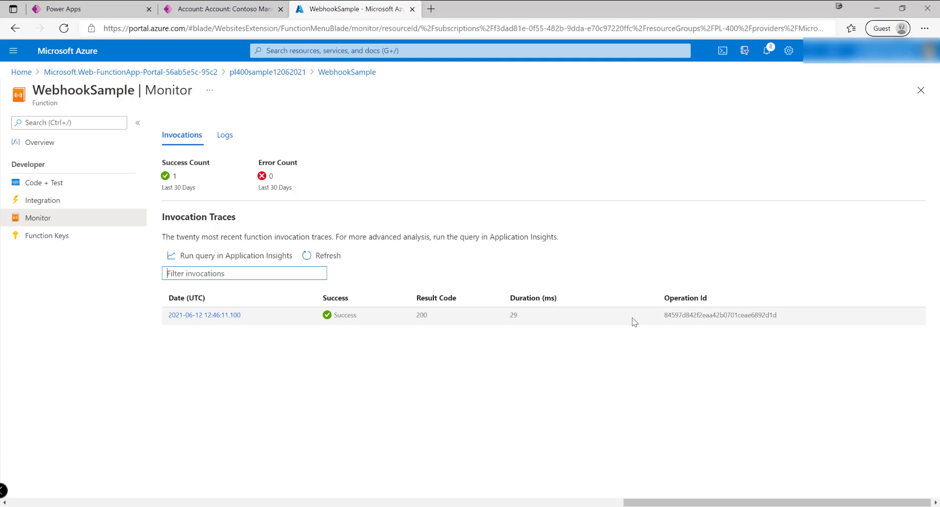
mouse_move(214, 318)
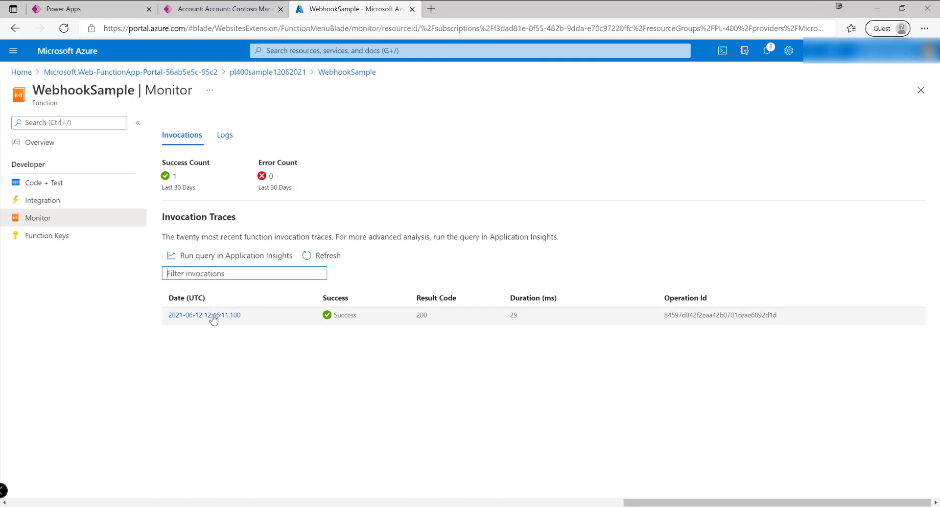
left_click(328, 256)
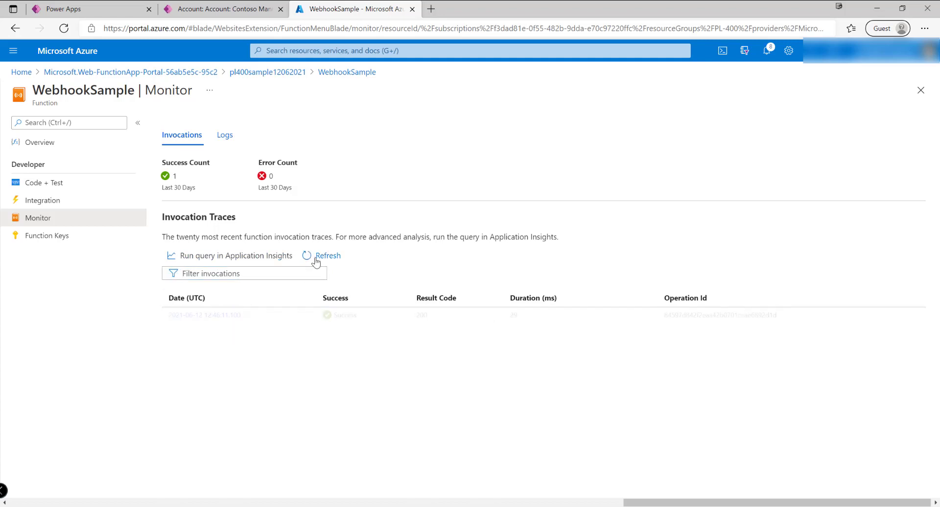
left_click(224, 135)
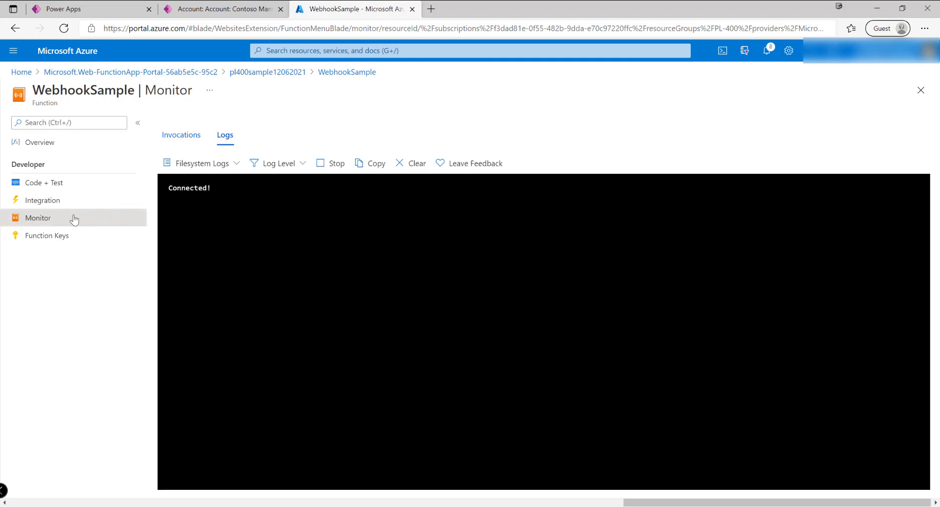
left_click(181, 135)
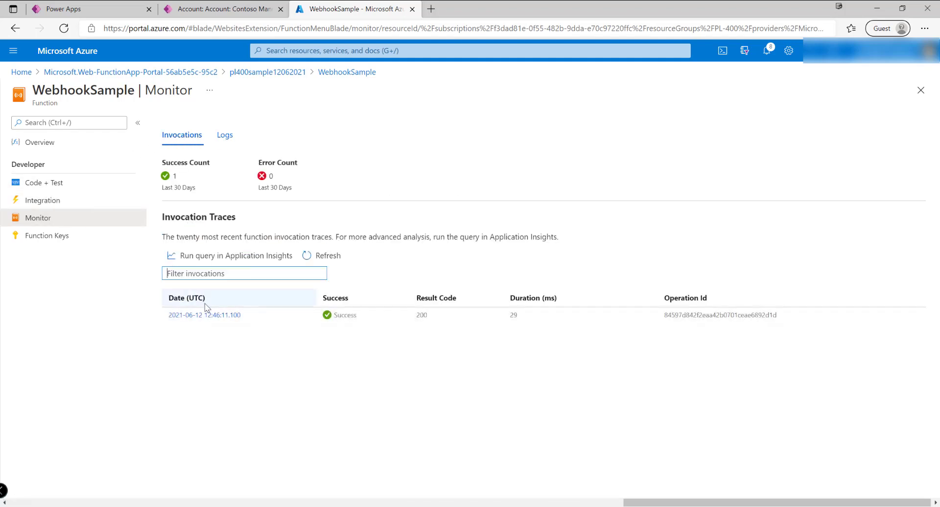
left_click(224, 135)
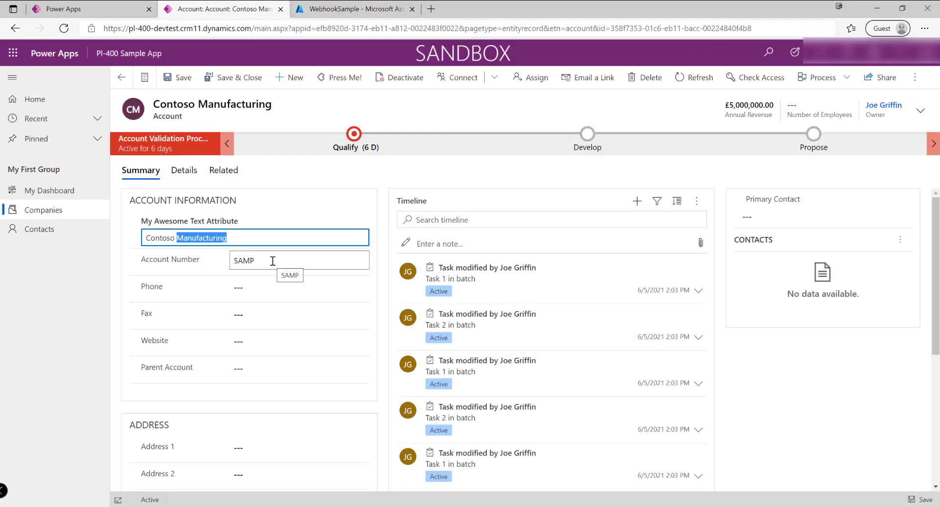
Step: Save the account renamed Adventureworks Cycles and switch to the function's live log
type("Adventureworks Cycles")
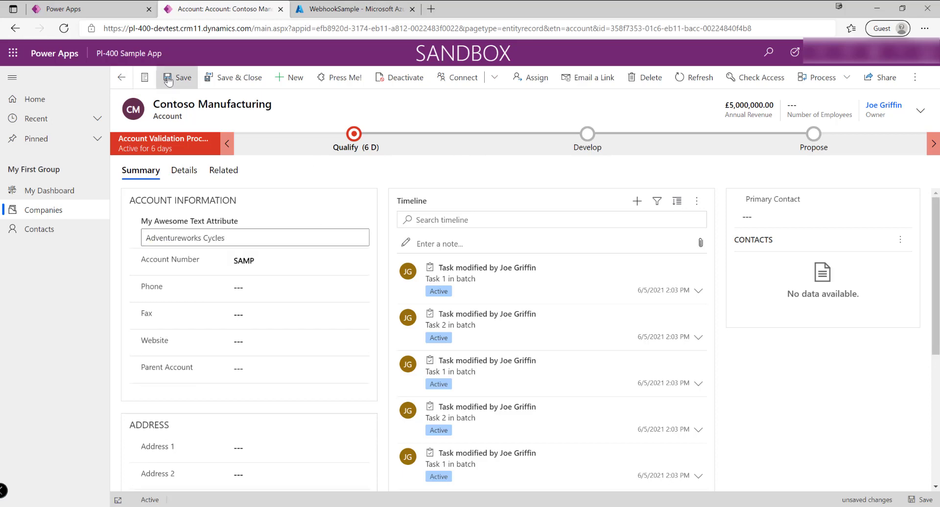
left_click(176, 78)
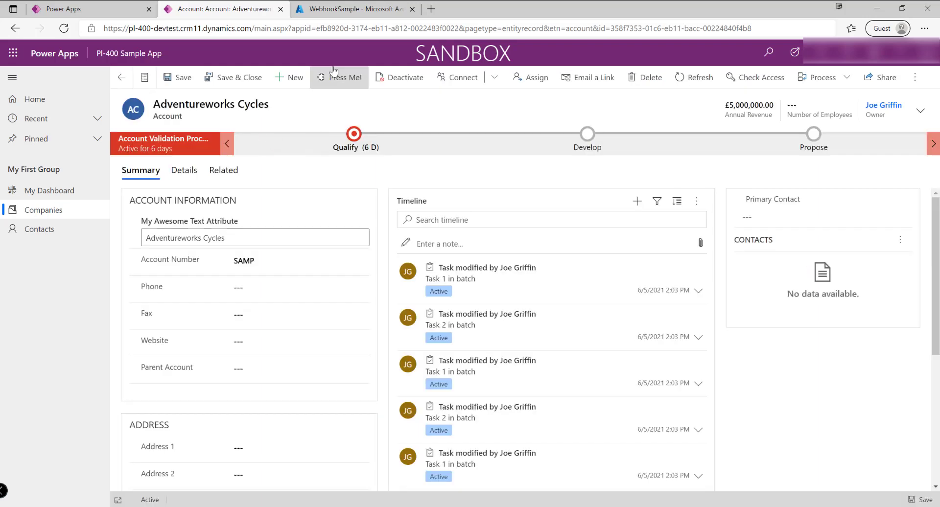
left_click(366, 9)
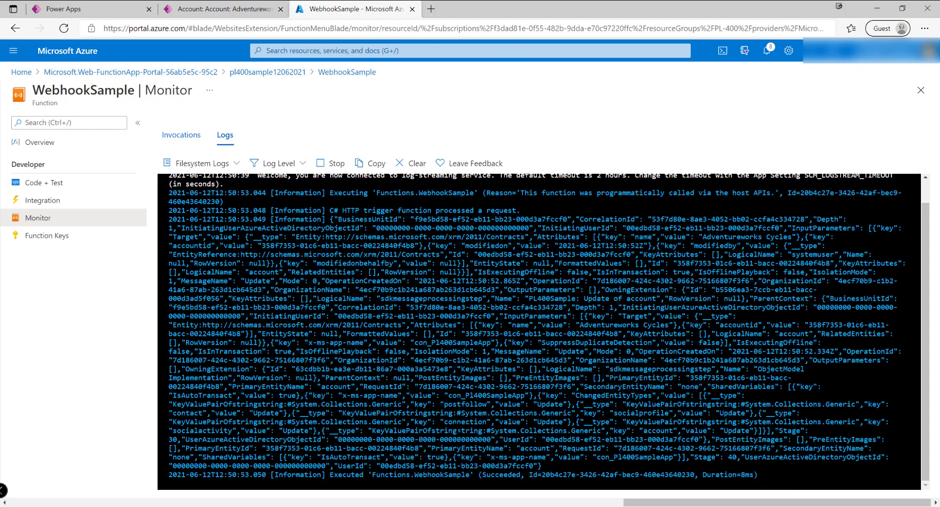
mouse_move(544, 487)
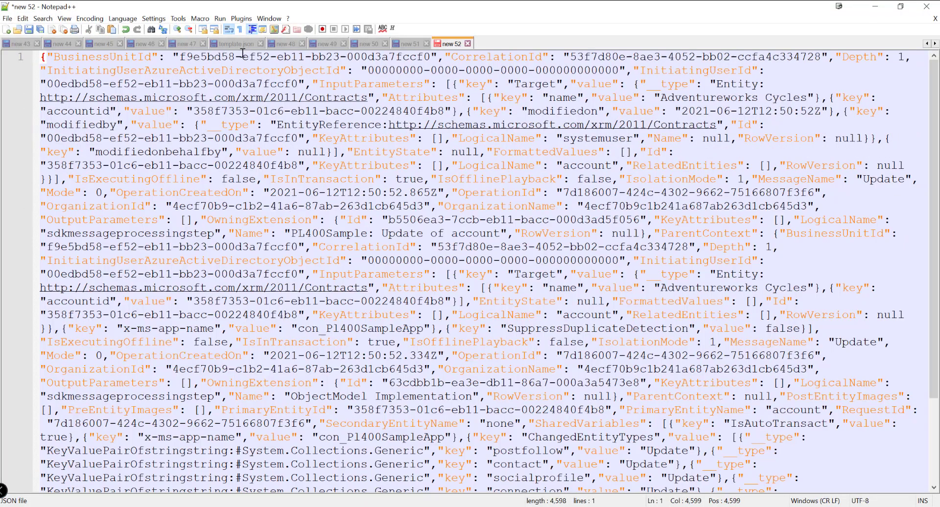
Step: Format the context JSON via JSON Viewer, fold a nested block, and select the Adventureworks Cycles name value
left_click(240, 18)
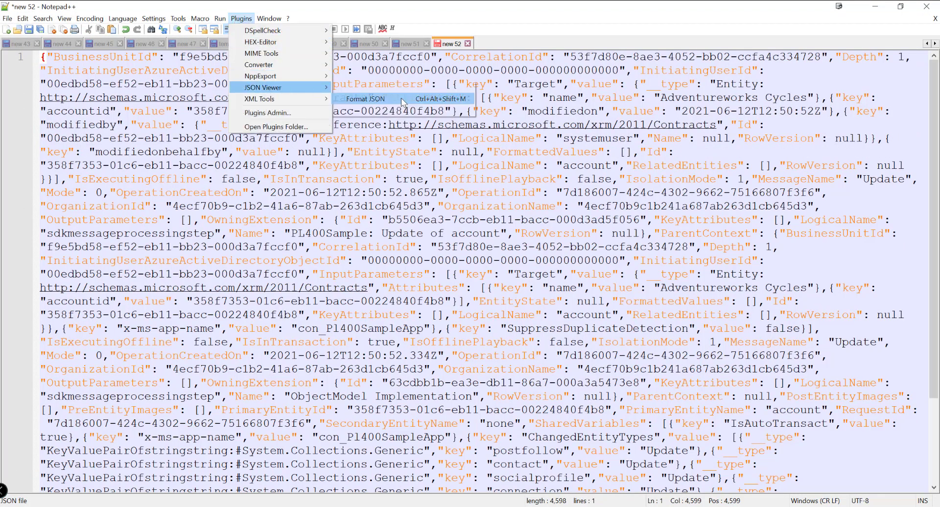
left_click(359, 98)
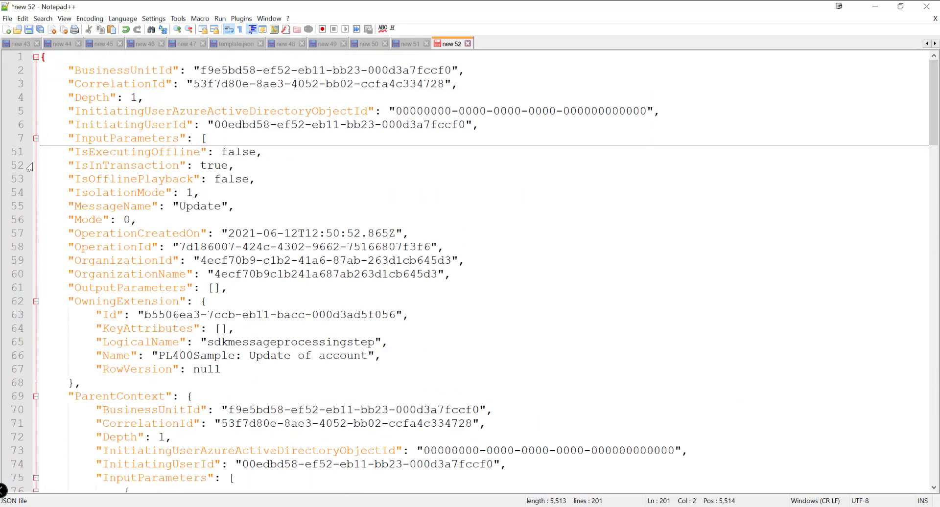
left_click(34, 304)
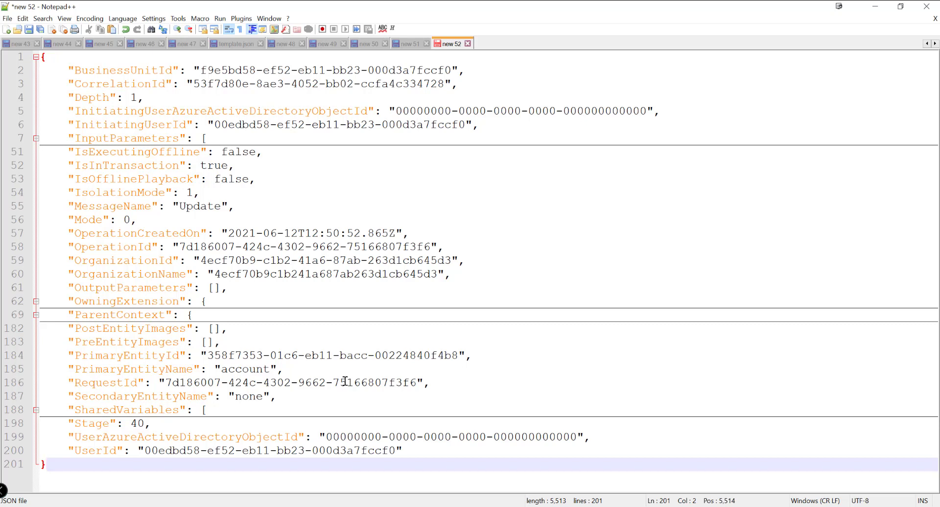
mouse_move(519, 460)
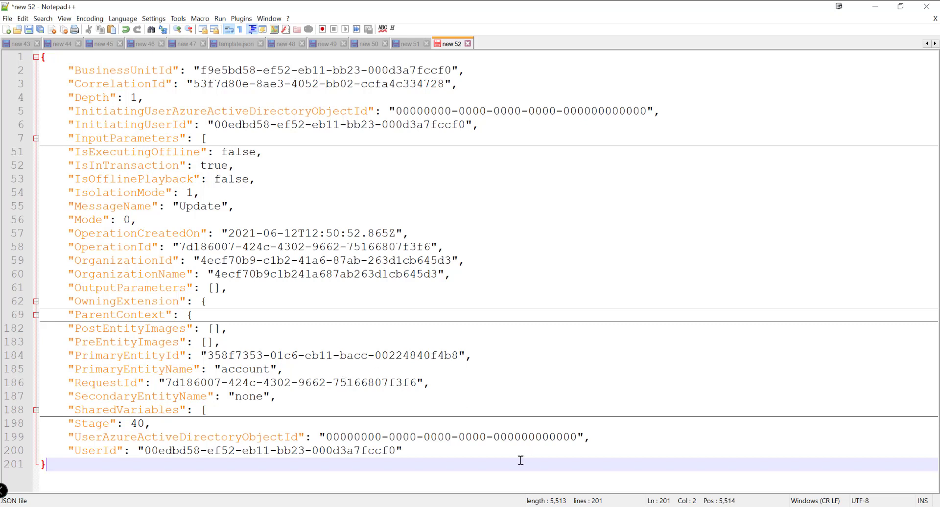
key("ctrl+a")
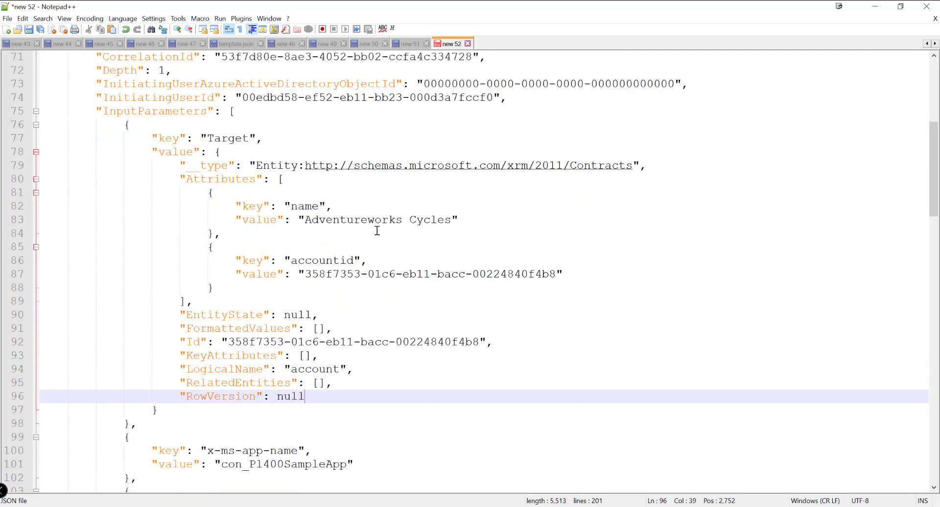
double_click(351, 220)
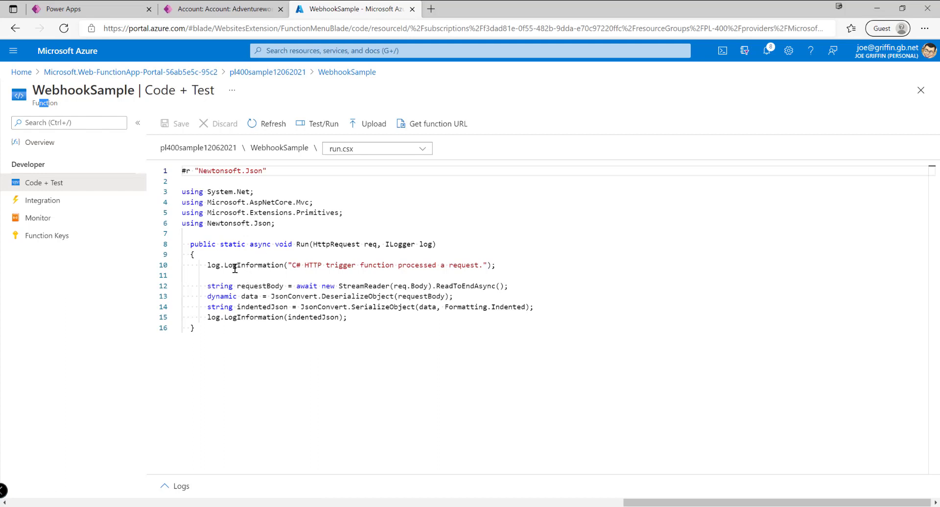
mouse_move(229, 266)
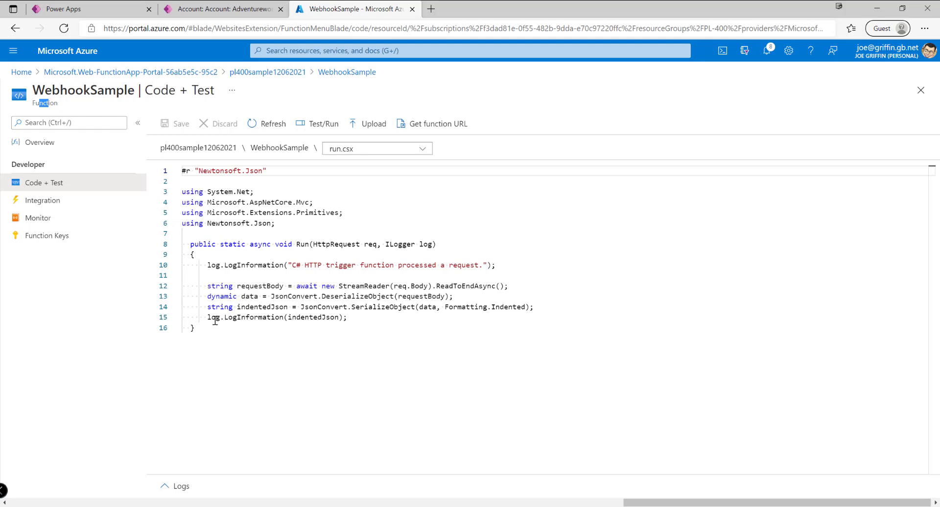
mouse_move(266, 362)
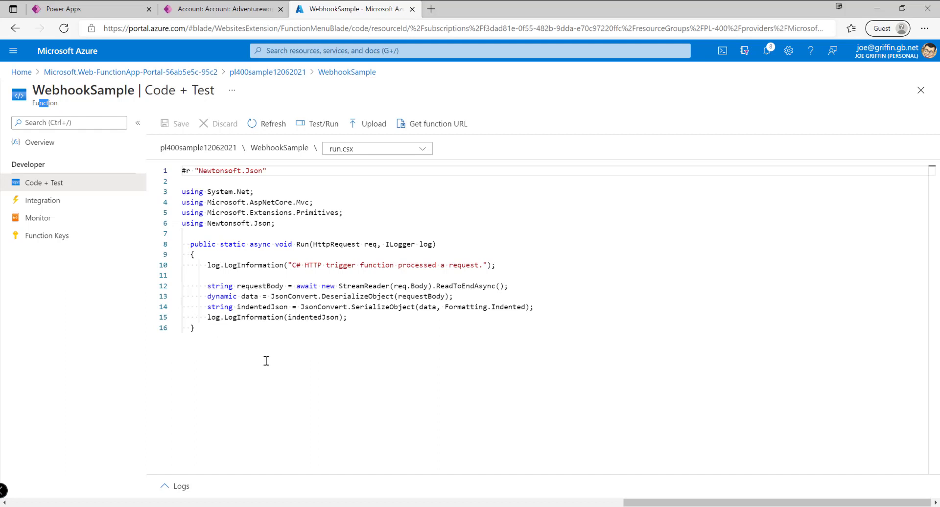
mouse_move(278, 353)
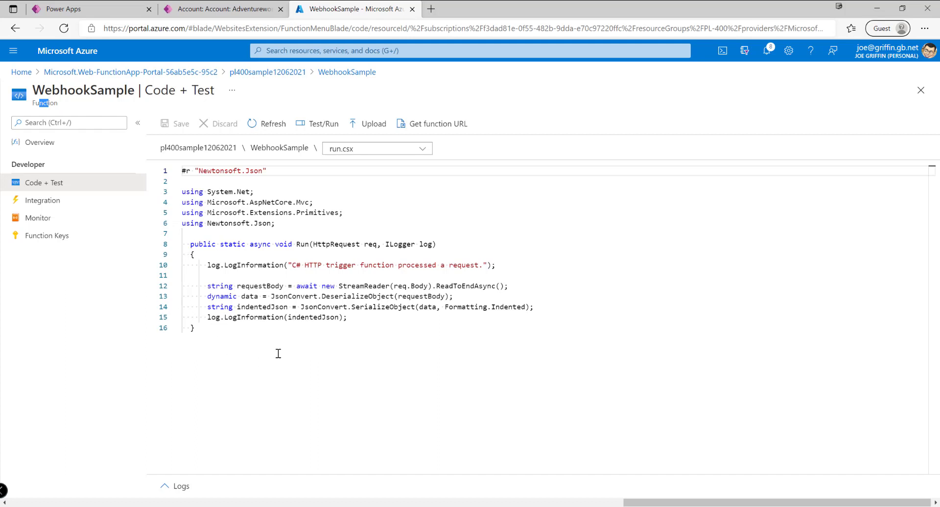